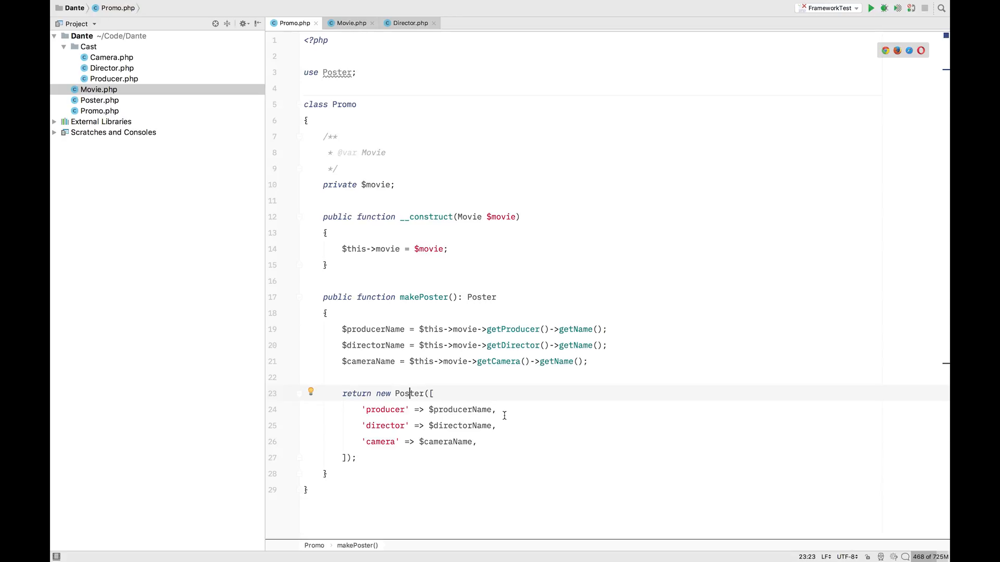
mouse_move(489, 385)
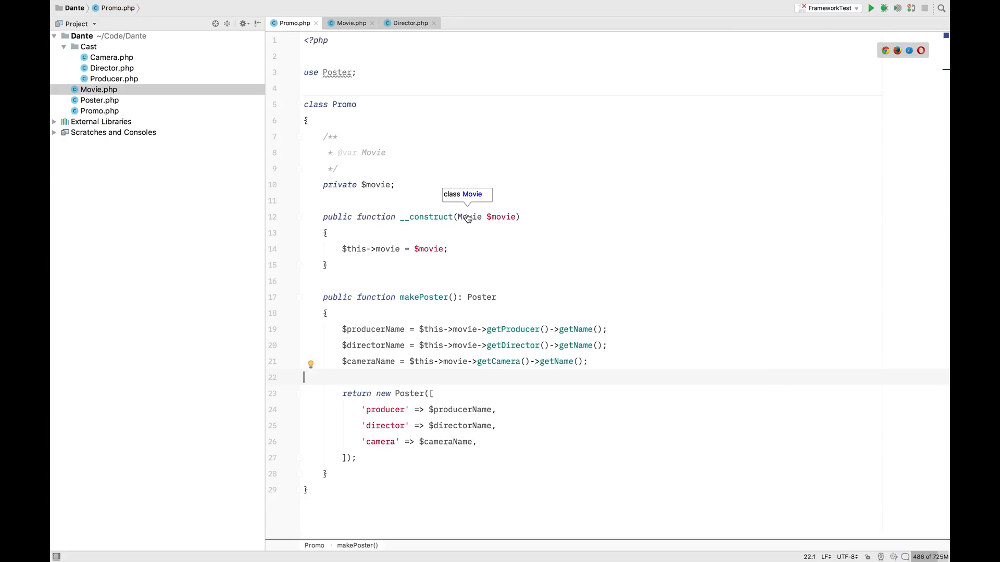
Review the Movie and Director classes, then return to Promo.php.
click(352, 23)
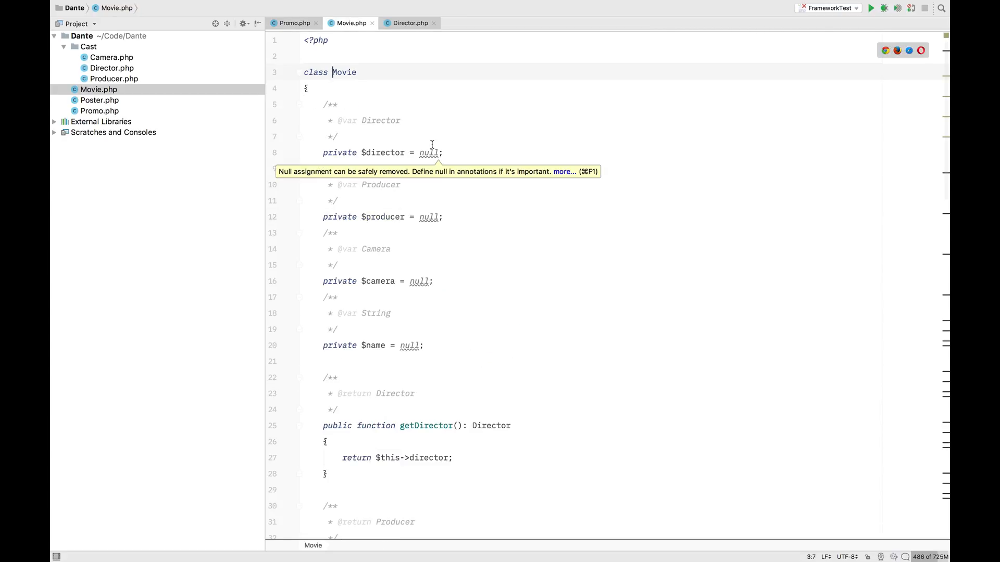
mouse_move(506, 240)
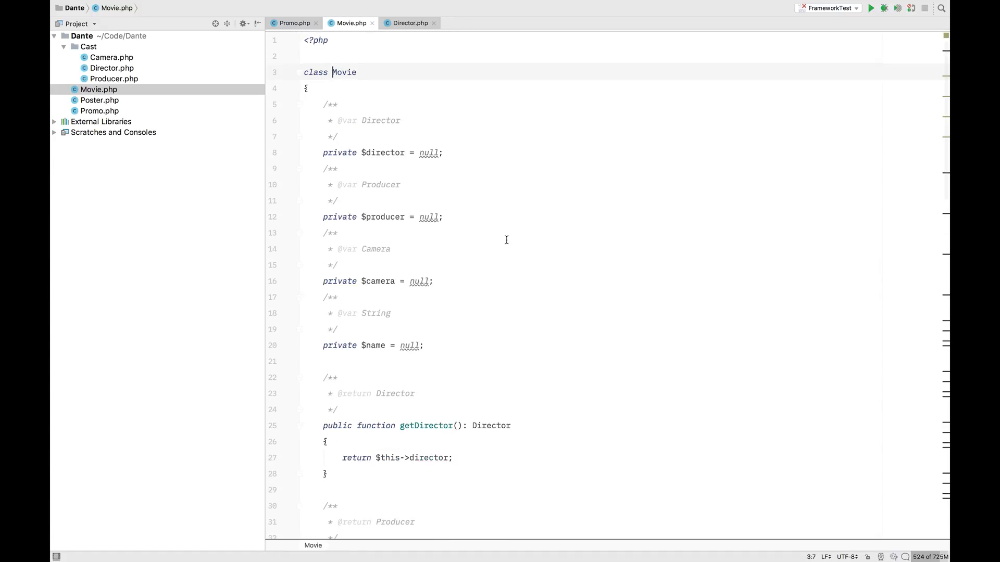
scroll(down, 3)
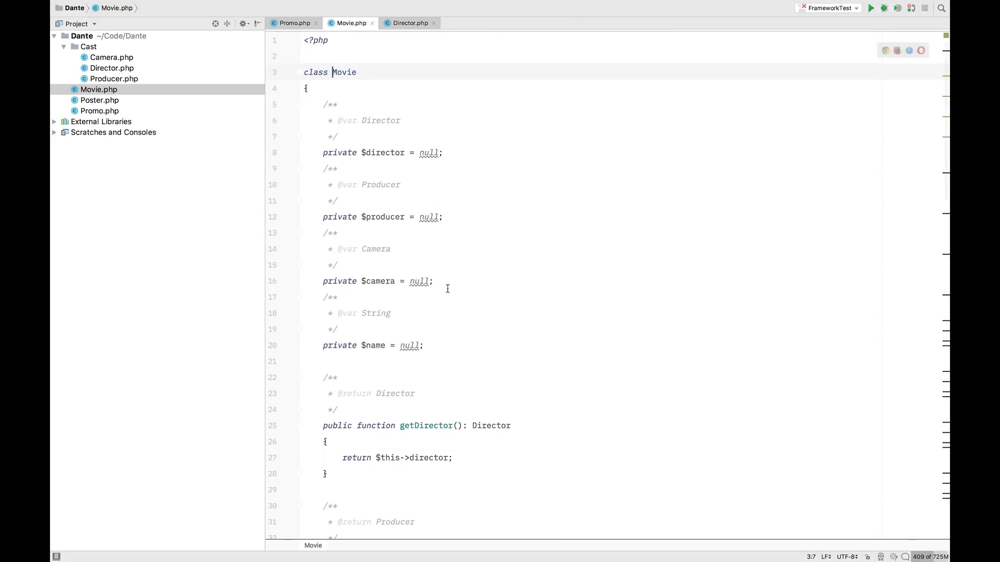
mouse_move(377, 120)
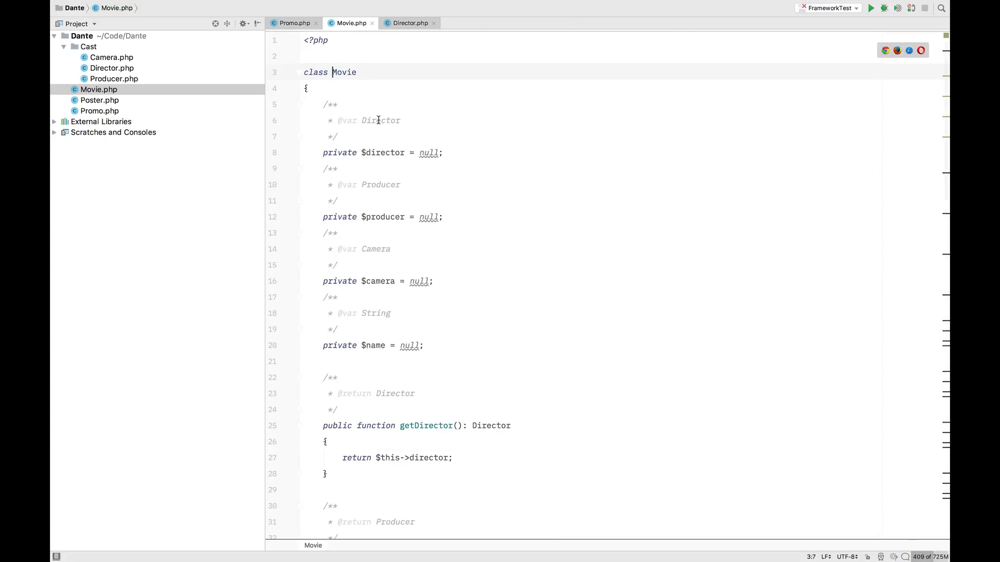
click(409, 23)
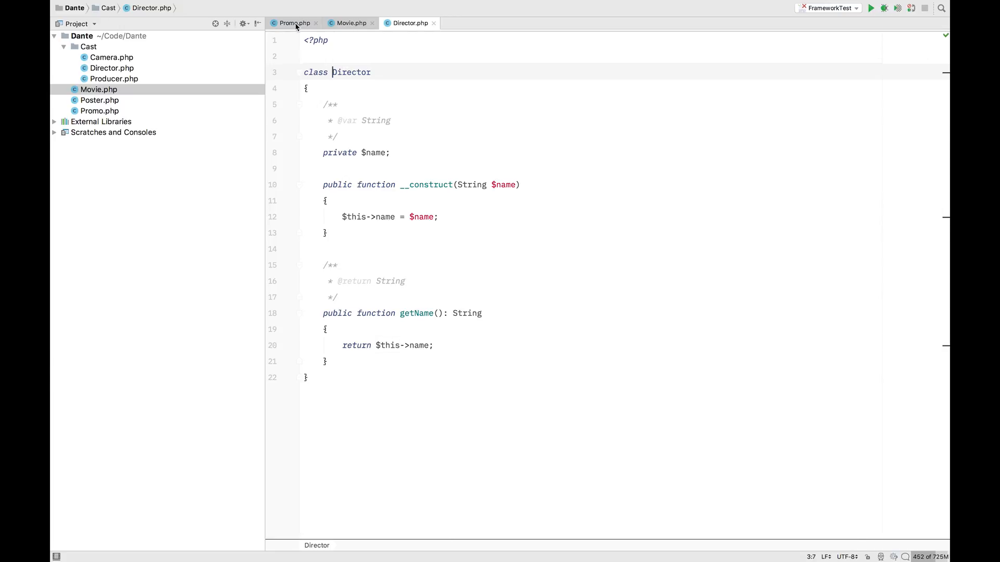
click(293, 23)
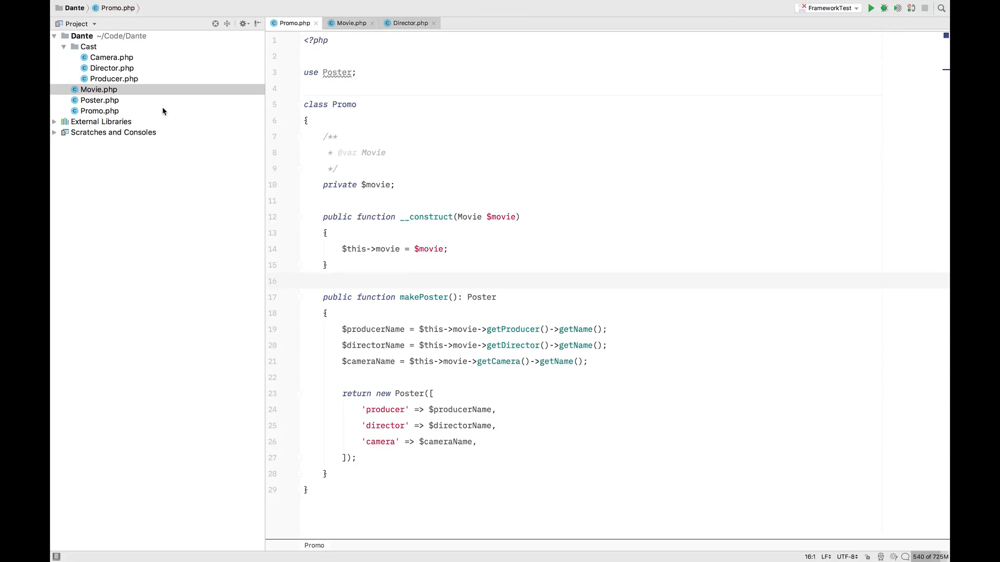
Delete Camera.php from the Cast folder with Safe delete confirmed.
click(111, 57)
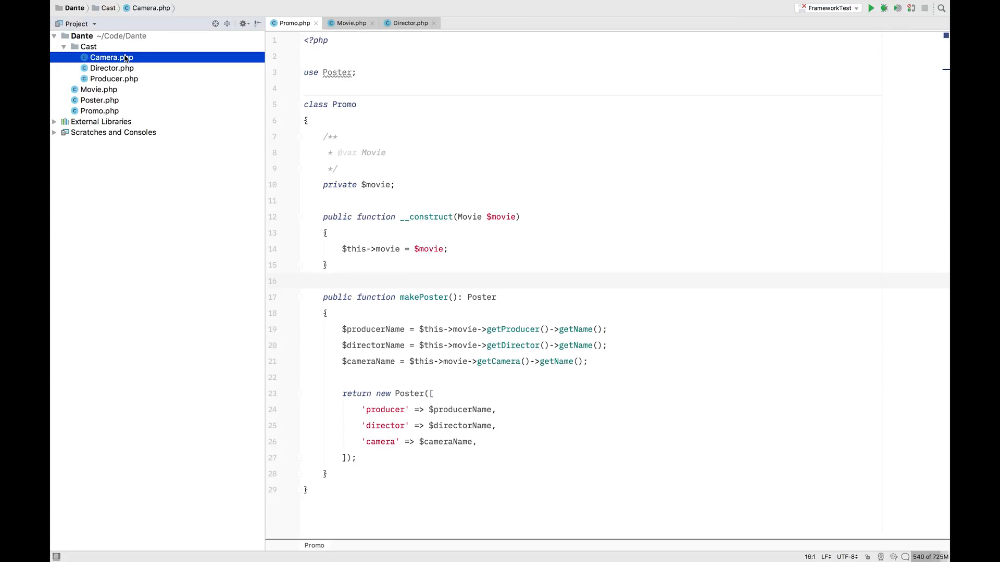
right_click(111, 57)
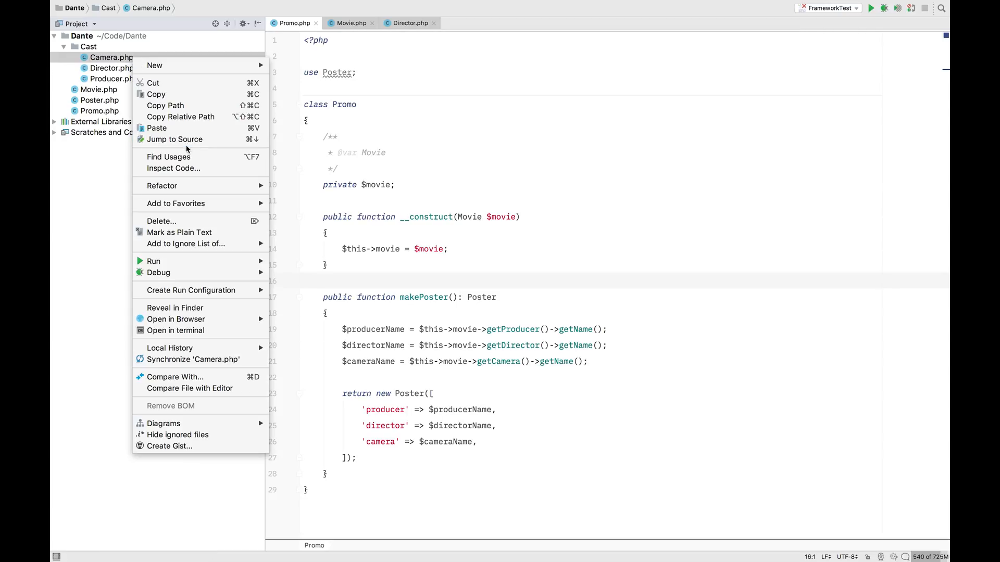
click(161, 221)
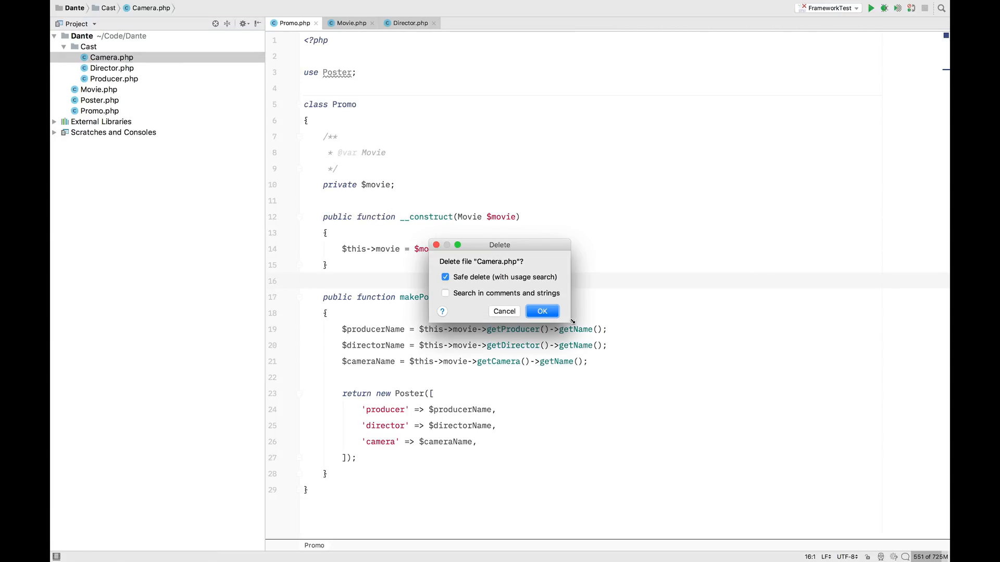
click(541, 311)
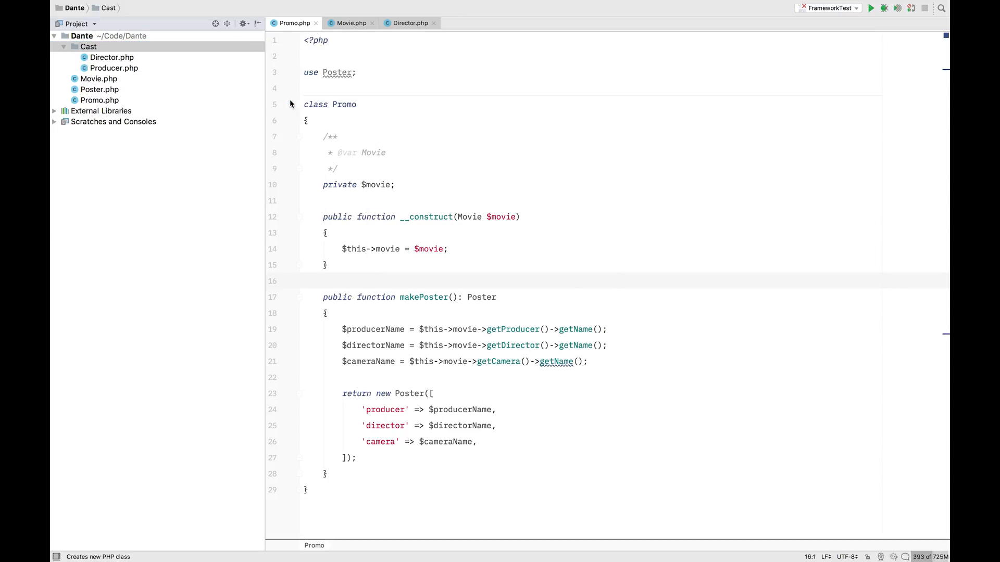
Create the Lighting class in Cast with a public __construct(String $name).
text(Lighting)
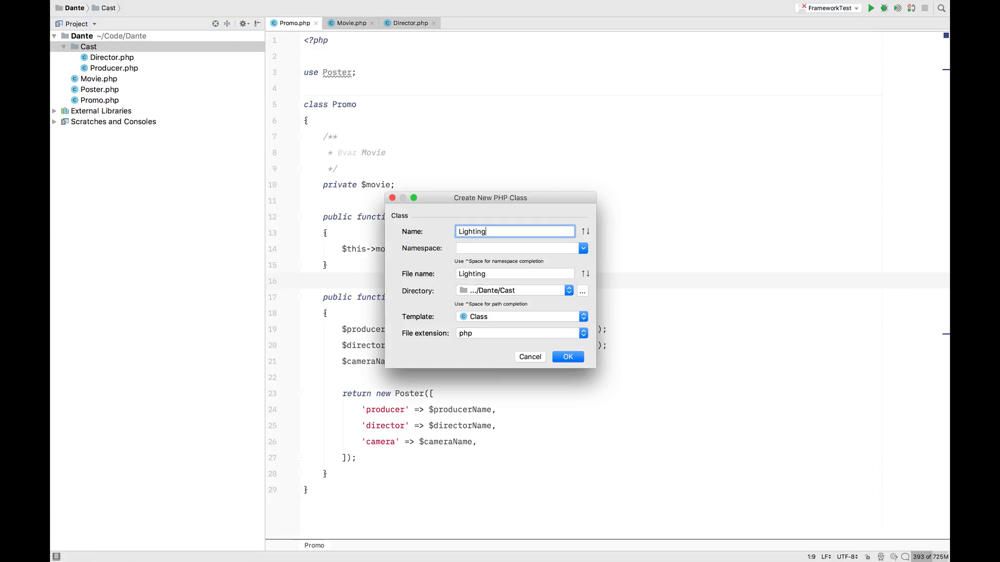
click(566, 356)
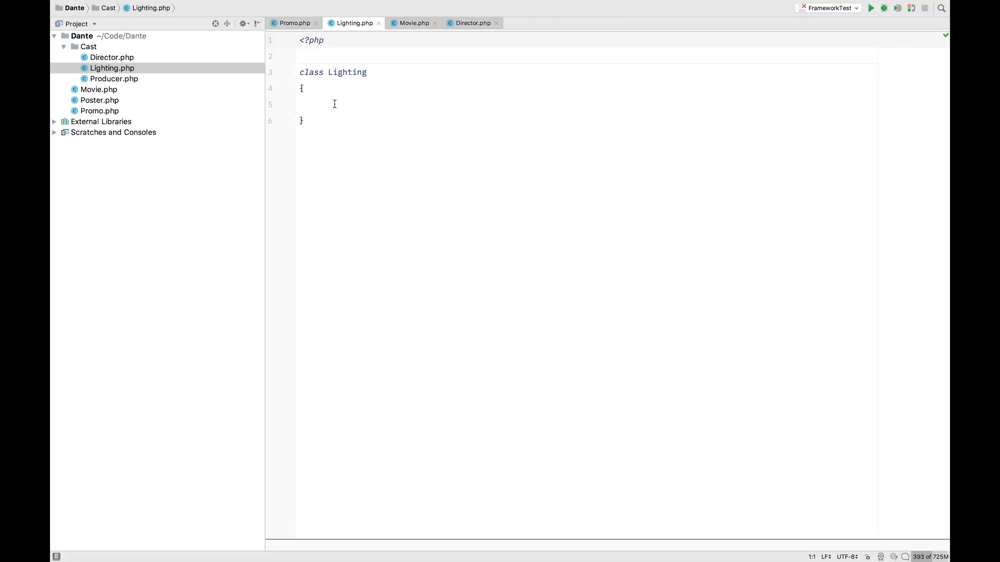
text(p)
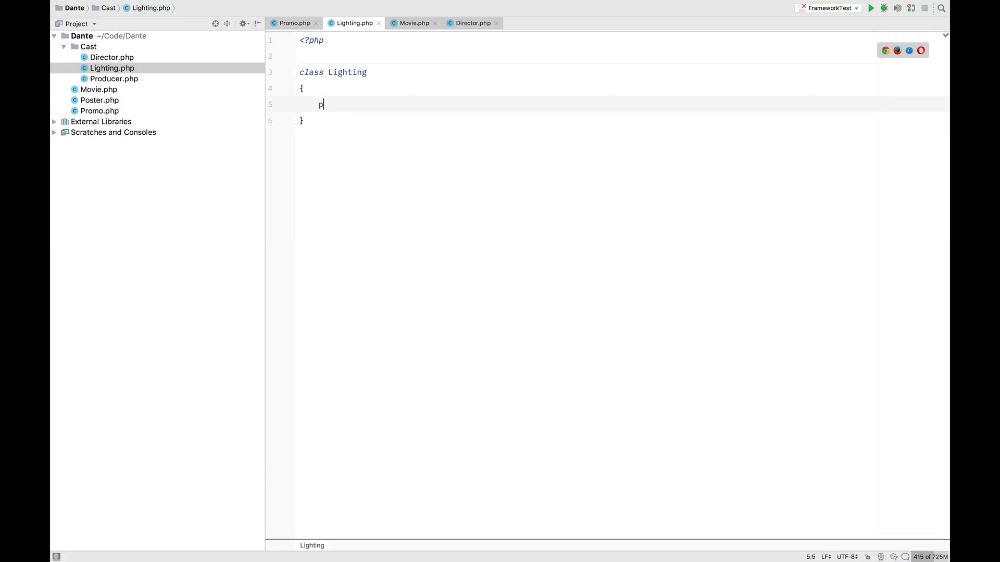
text(ublic function)
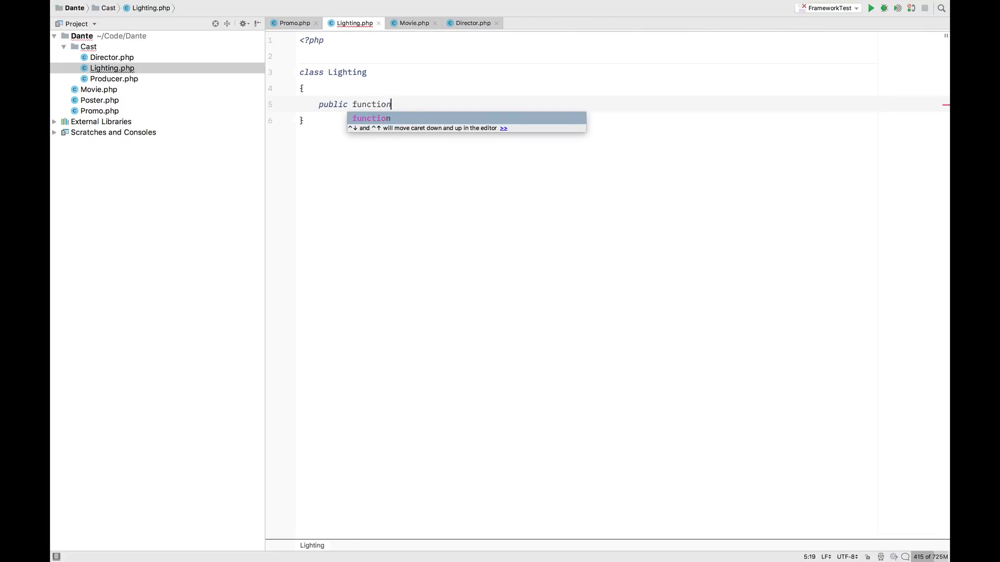
text(__construct())
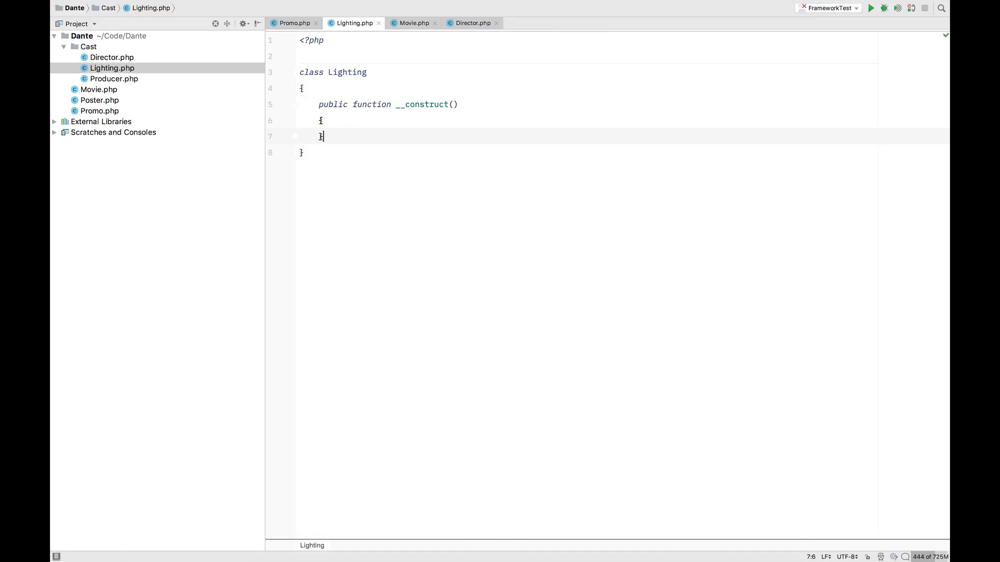
text(String)
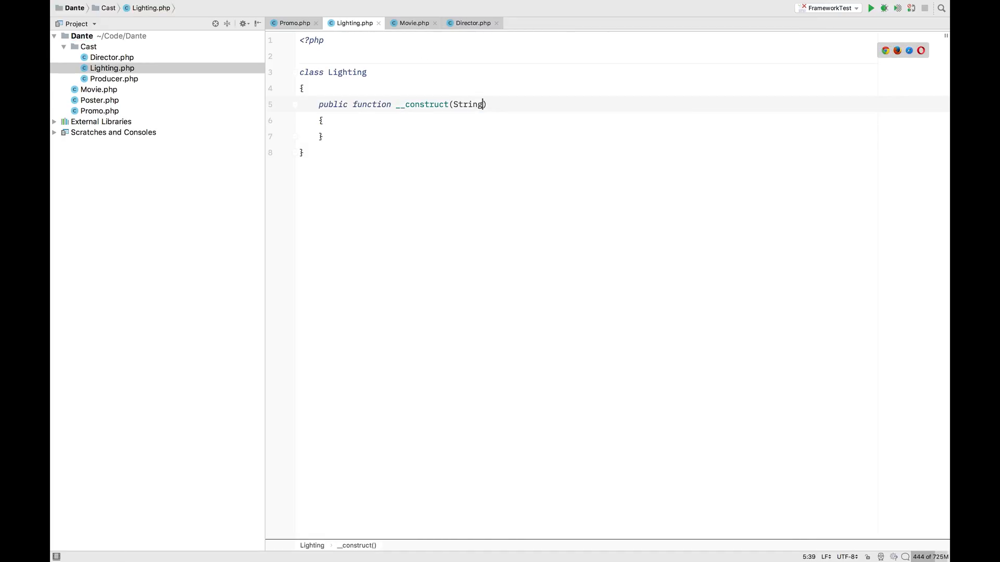
text($name)
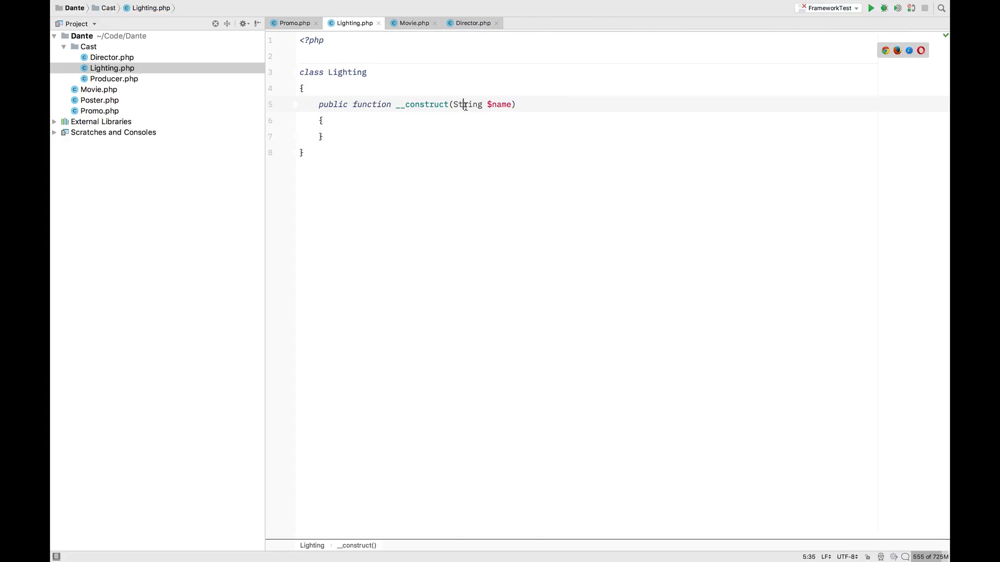
Initialize $name into a private field and generate a getName() getter.
click(464, 105)
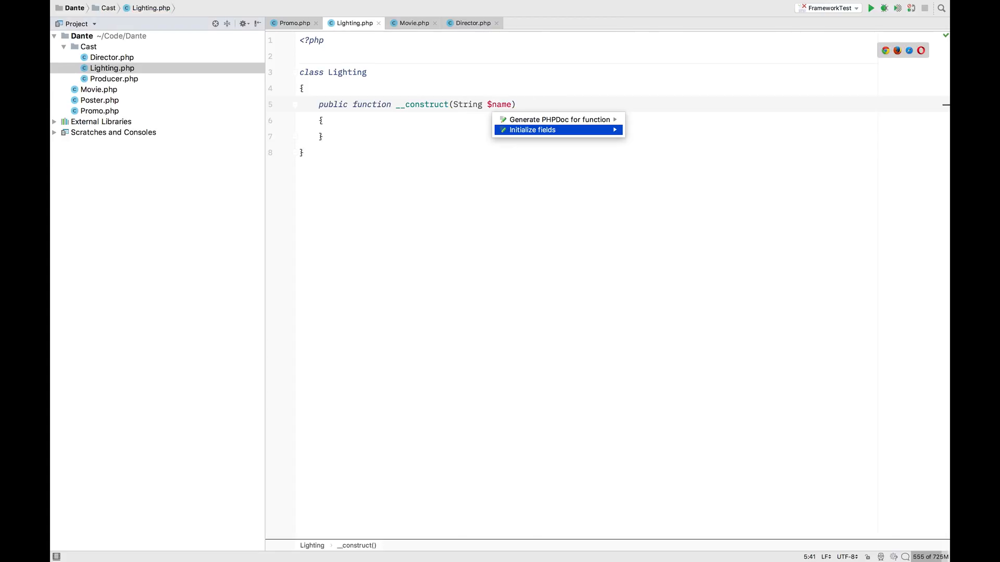
click(531, 129)
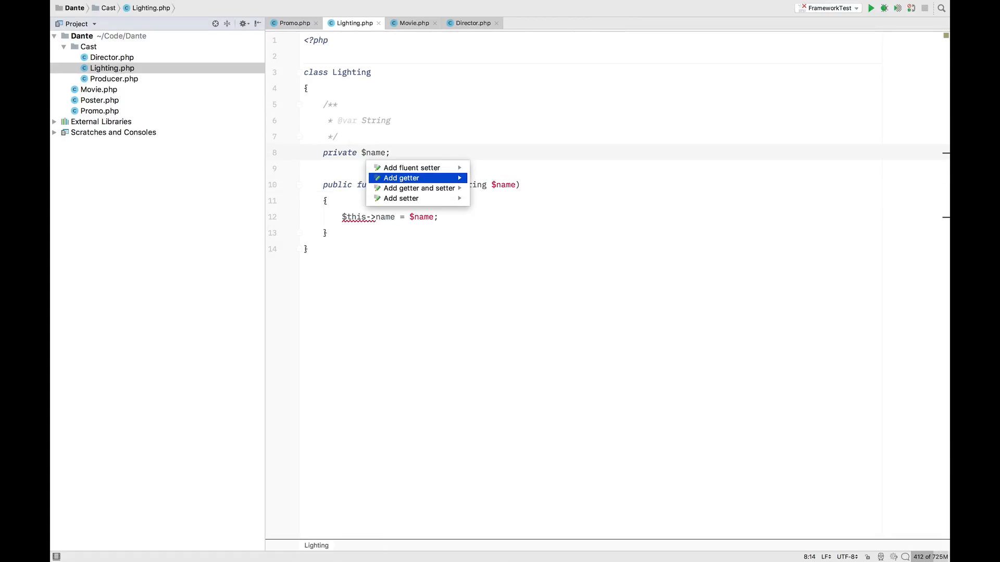
click(402, 179)
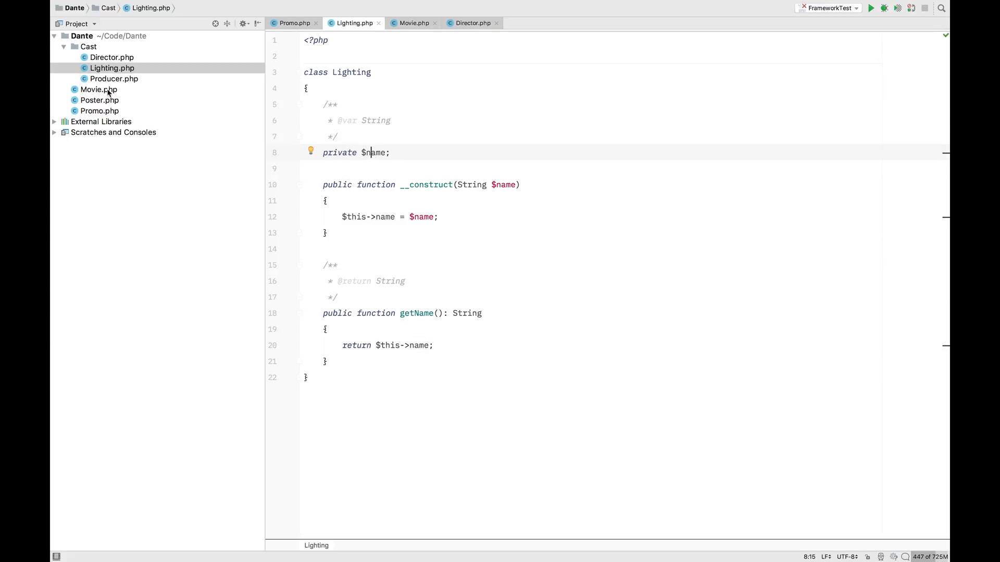
Open Movie.php and scroll through its camera property and accessor methods.
click(99, 89)
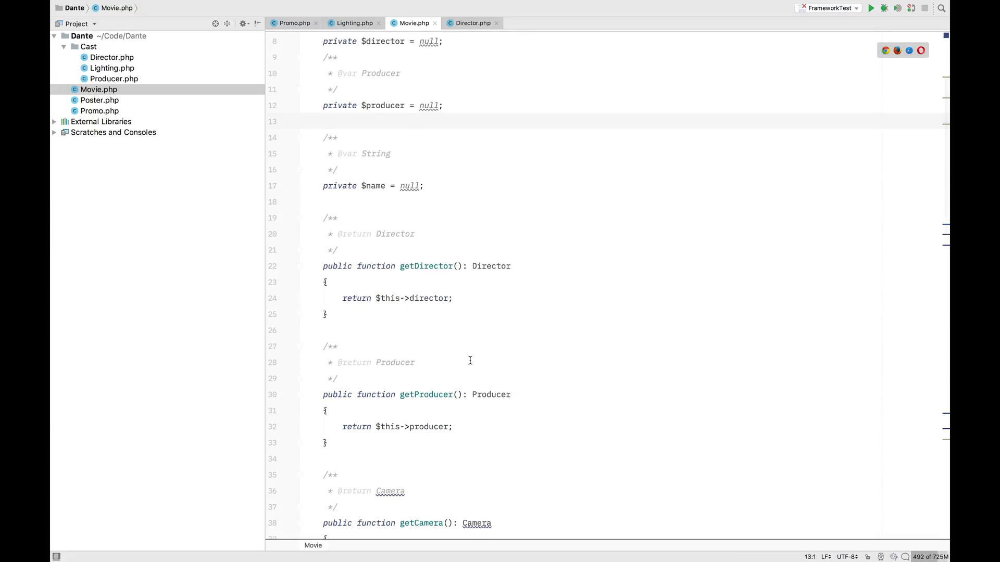
scroll(down, 3)
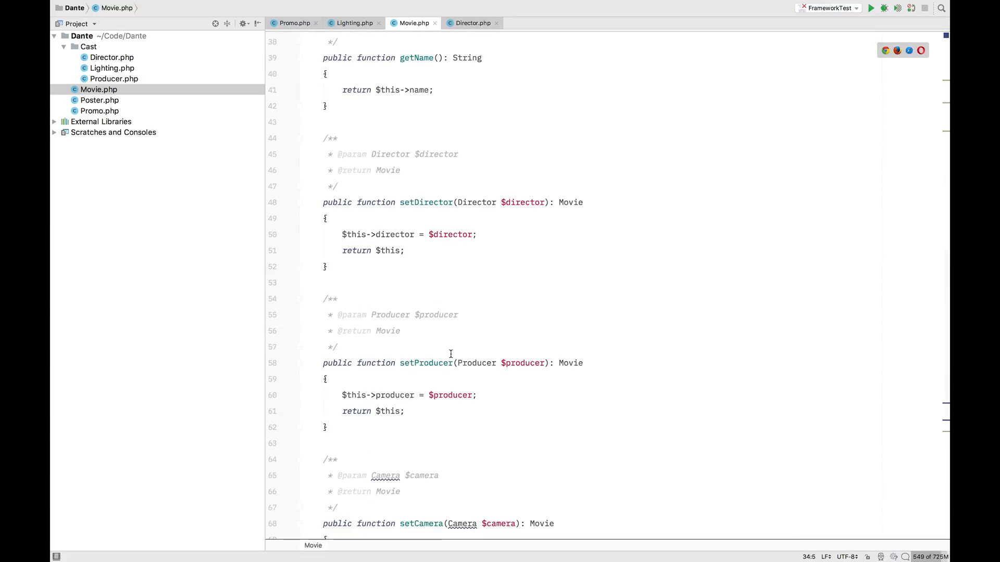
scroll(down, 3)
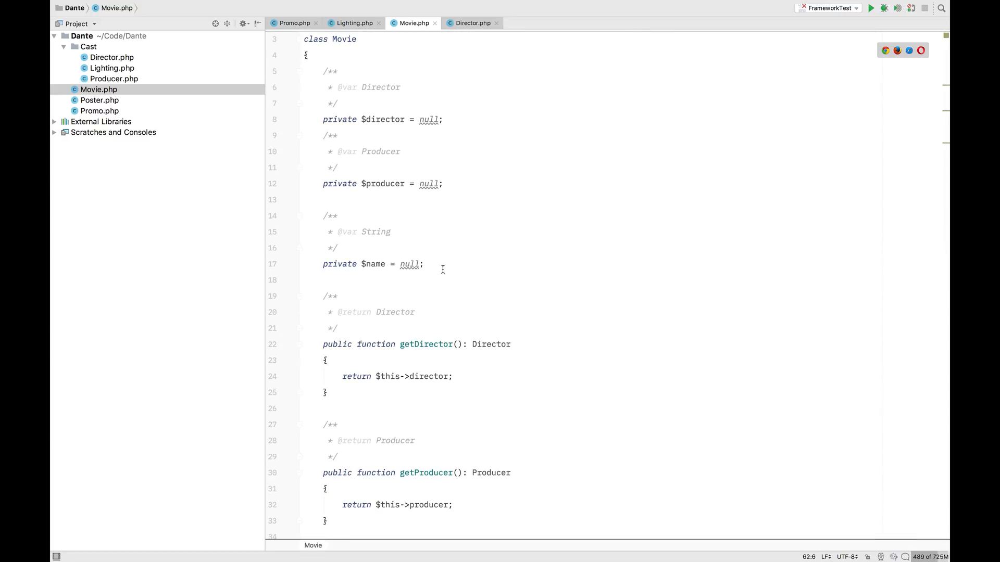
Add private $lighting = null; to Movie and generate getLighting() and setLighting().
text(private $lig)
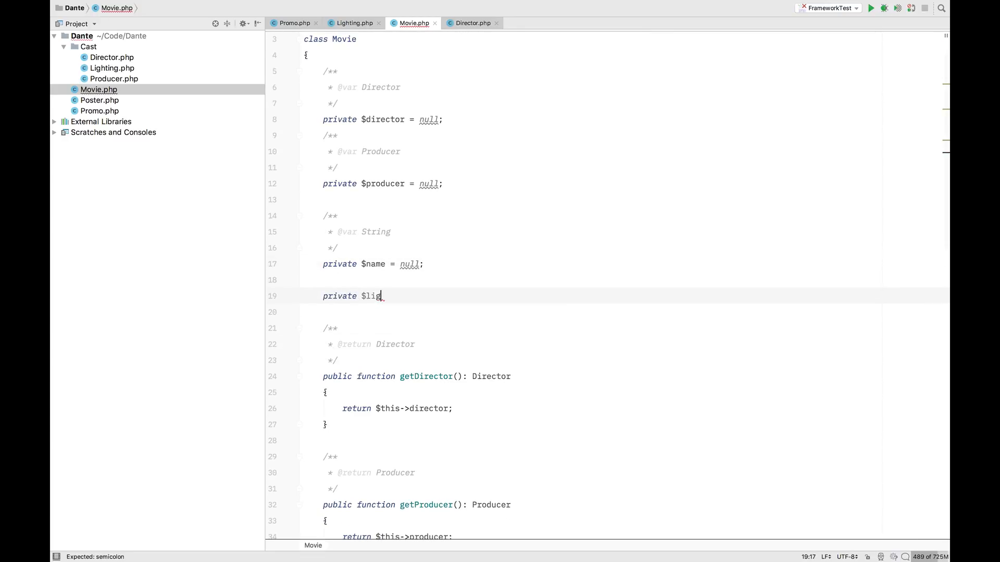
text(hting =)
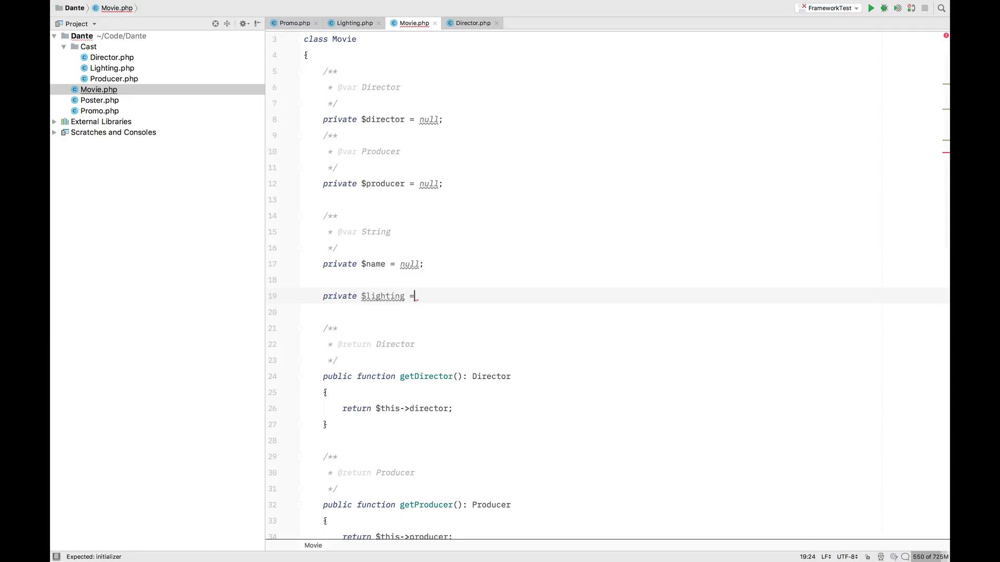
text(null;)
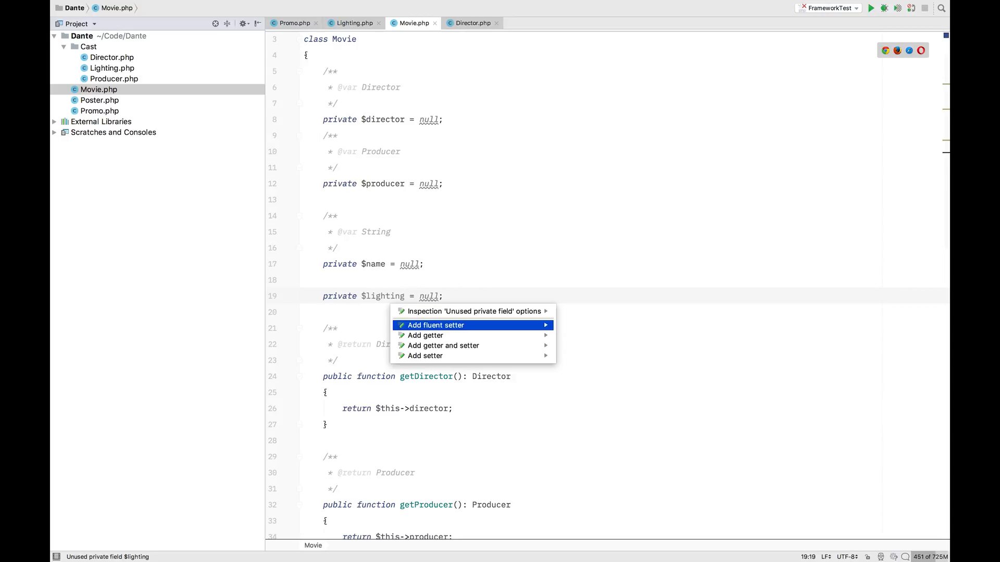
click(437, 325)
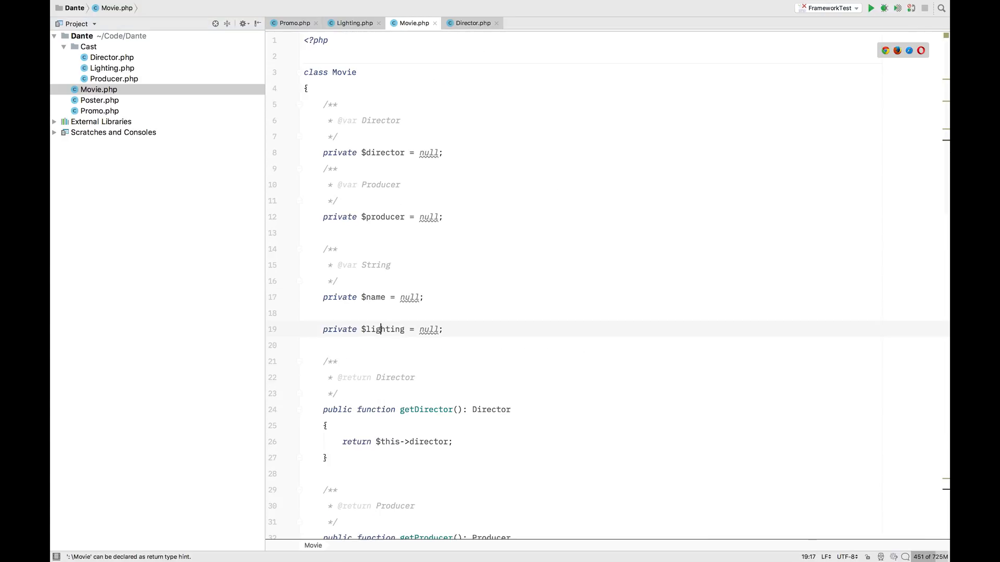
scroll(down, 3)
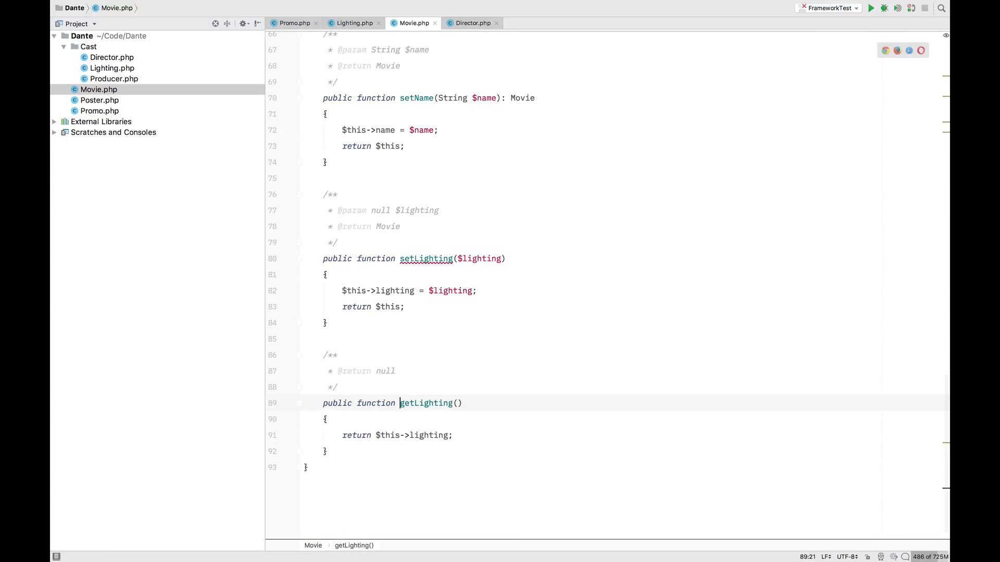
click(293, 23)
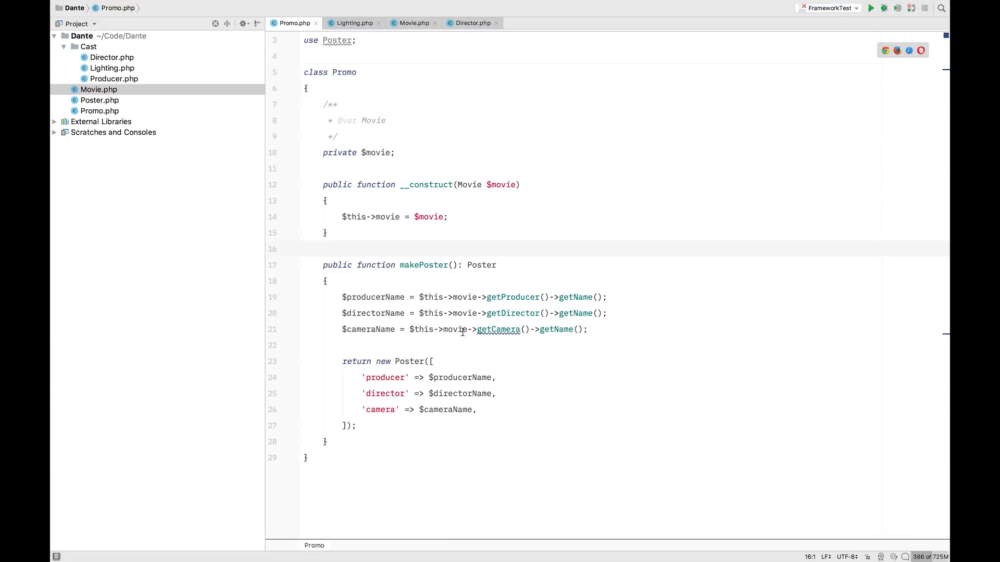
Place the cursor on makePoster's camera-name lookup line in Promo.php.
click(503, 329)
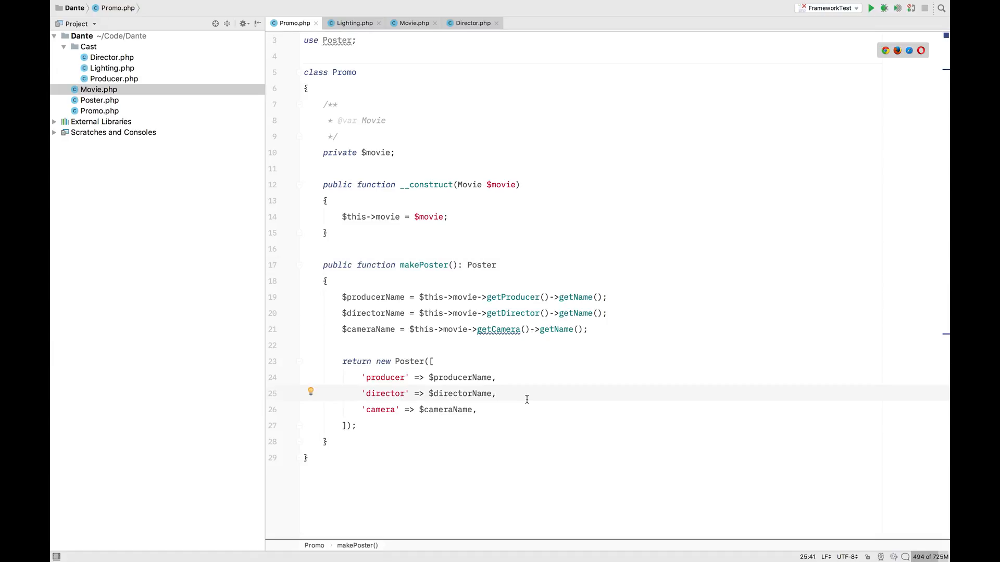
mouse_move(371, 329)
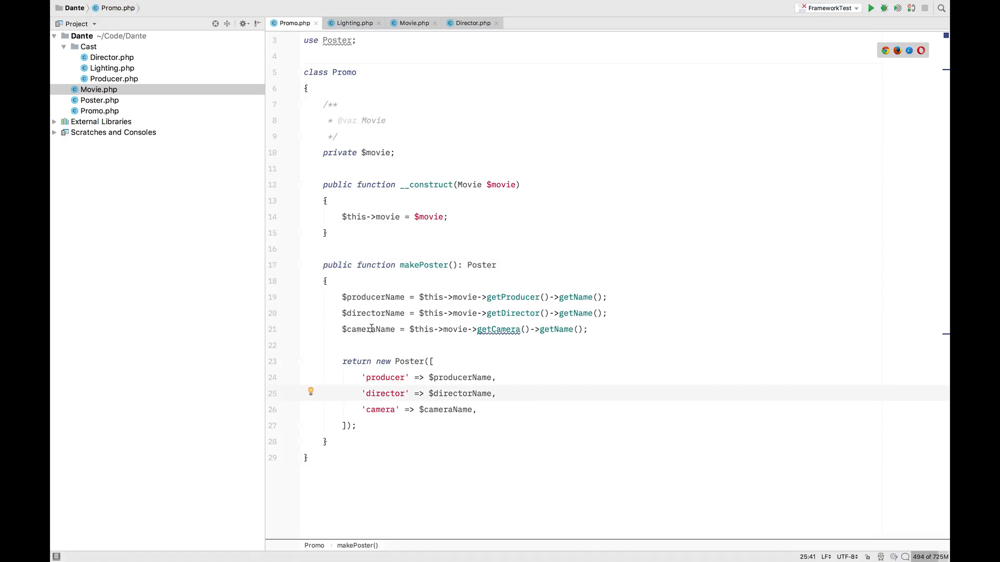
mouse_move(564, 297)
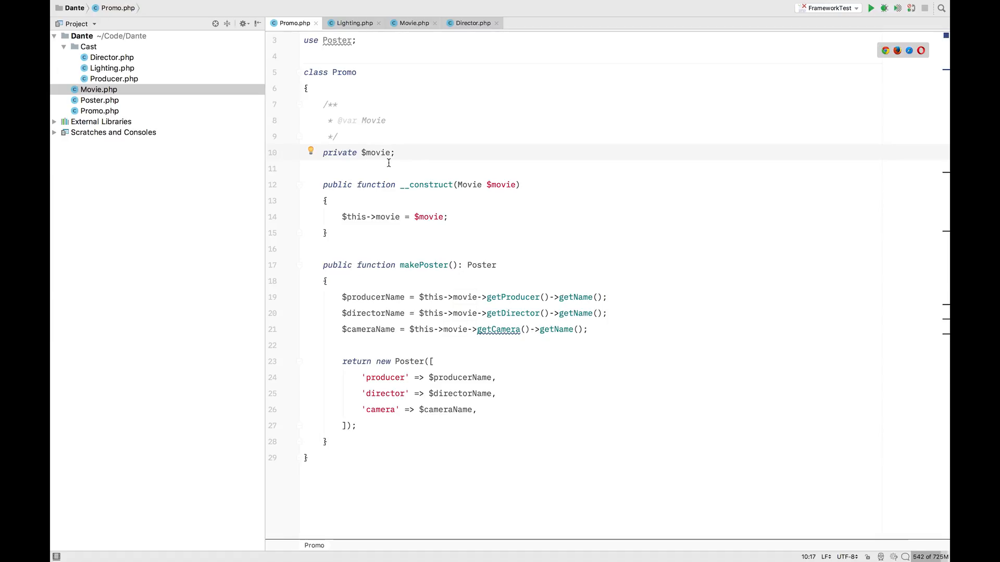
double_click(513, 296)
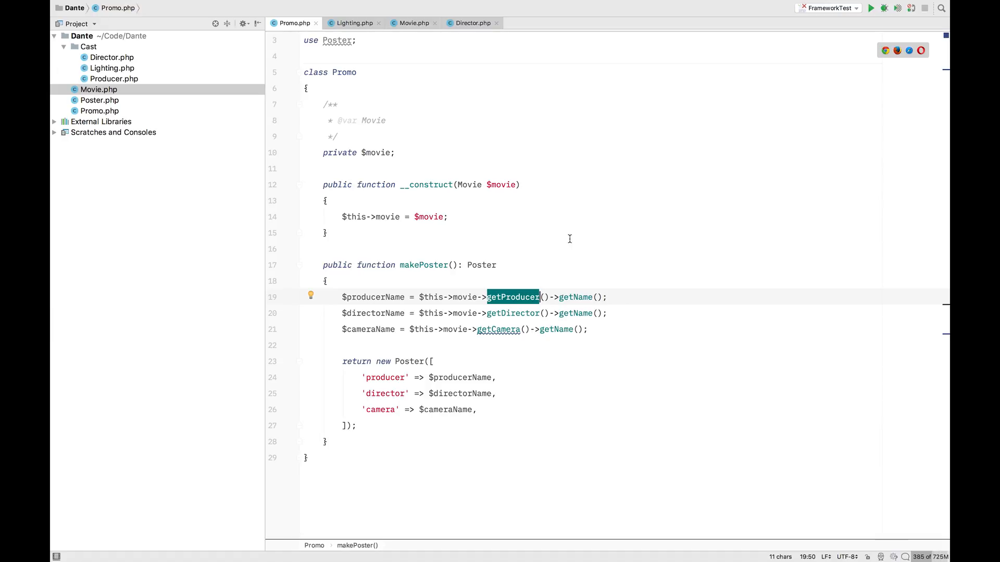
mouse_move(581, 292)
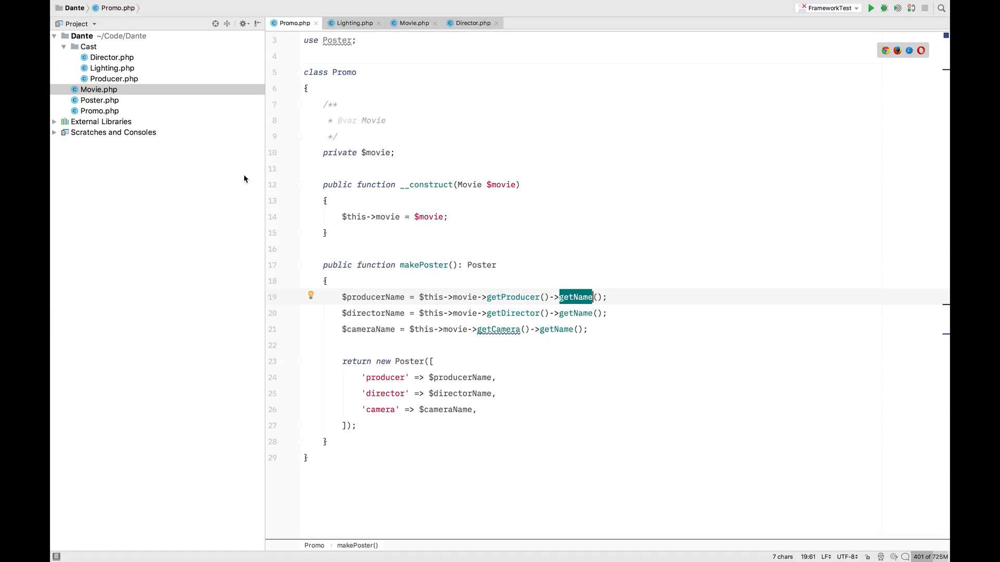
mouse_move(499, 288)
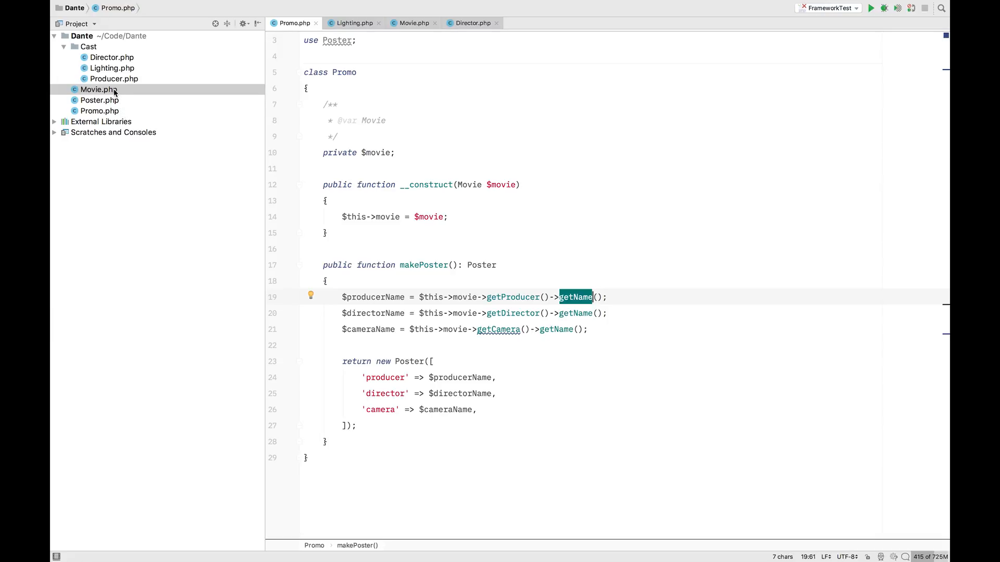
In Movie.php, select the getDirector() and getProducer() methods with their docblocks to delete them.
click(412, 23)
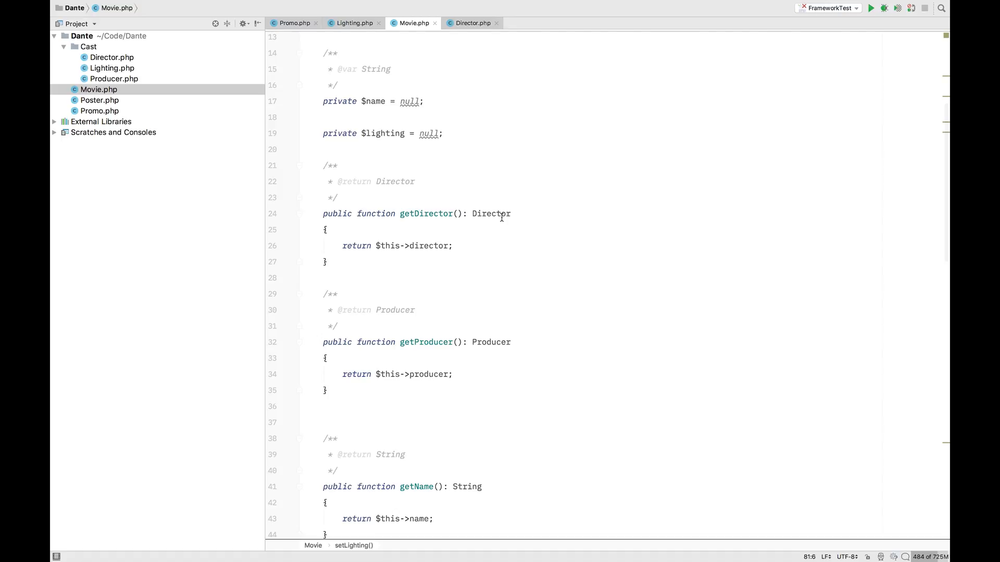
scroll(down, 3)
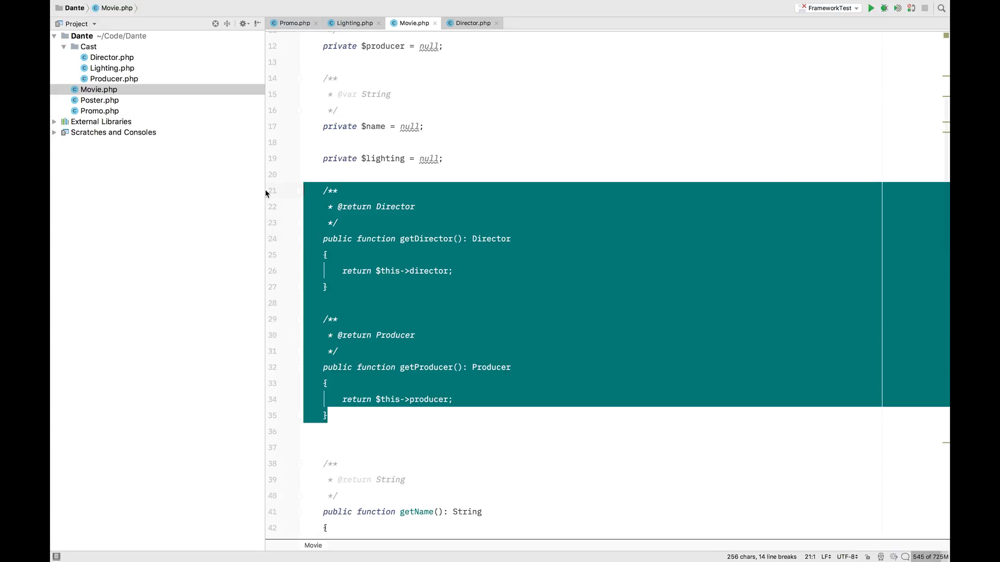
scroll(down, 3)
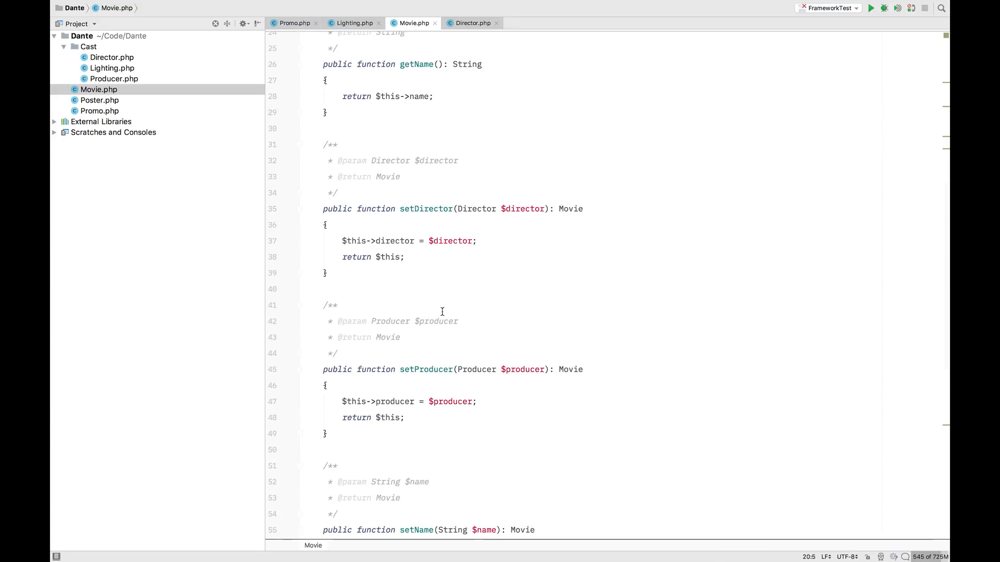
scroll(down, 3)
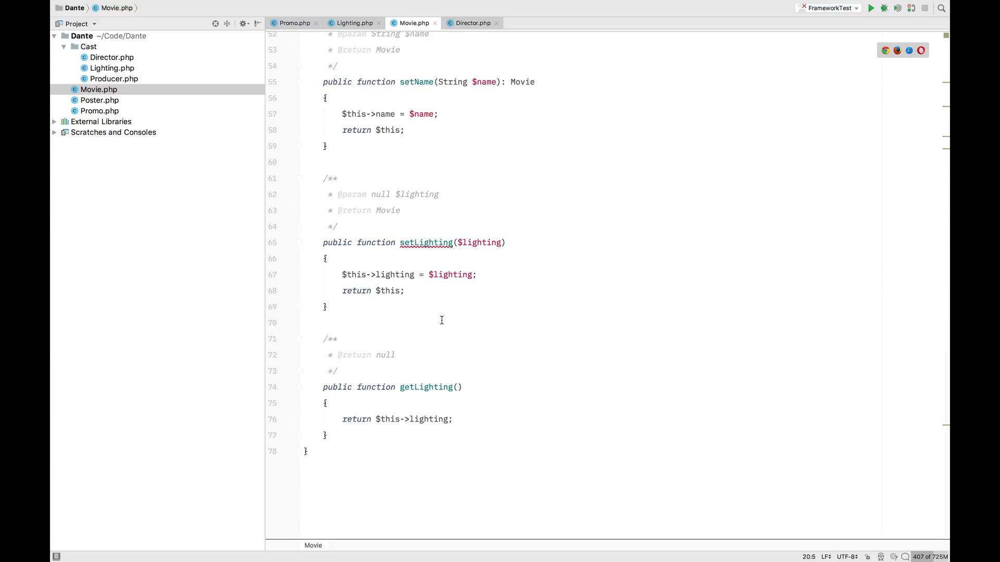
drag(327, 338, 327, 435)
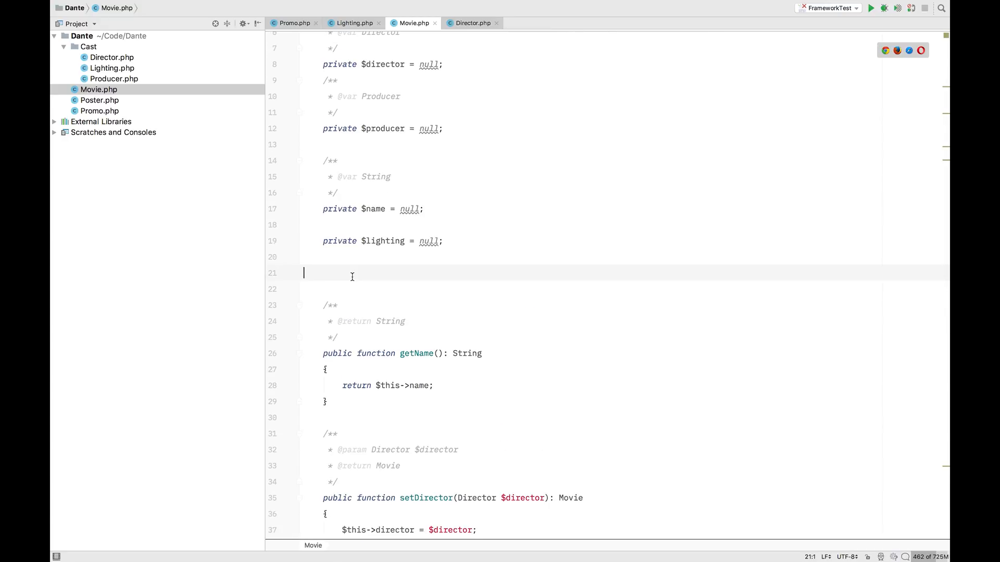
Start a public getCrewNames() method in Movie returning an array literal.
text(public function getCrew)
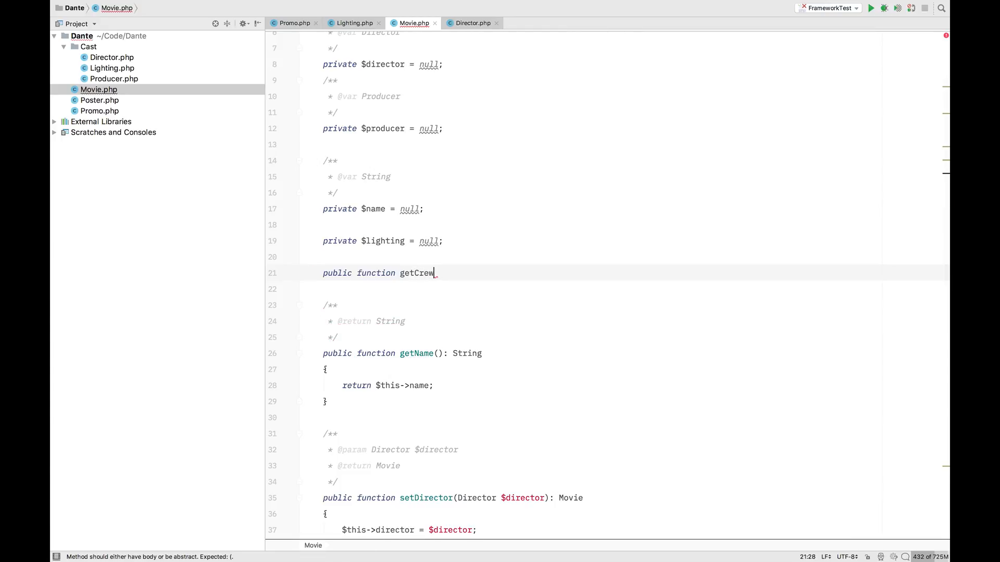
text(Names())
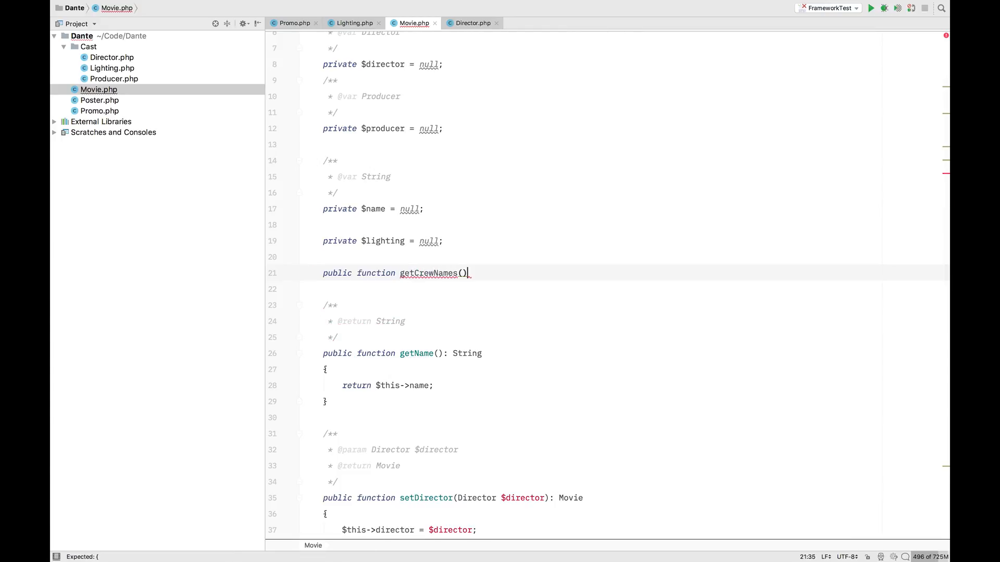
text({)
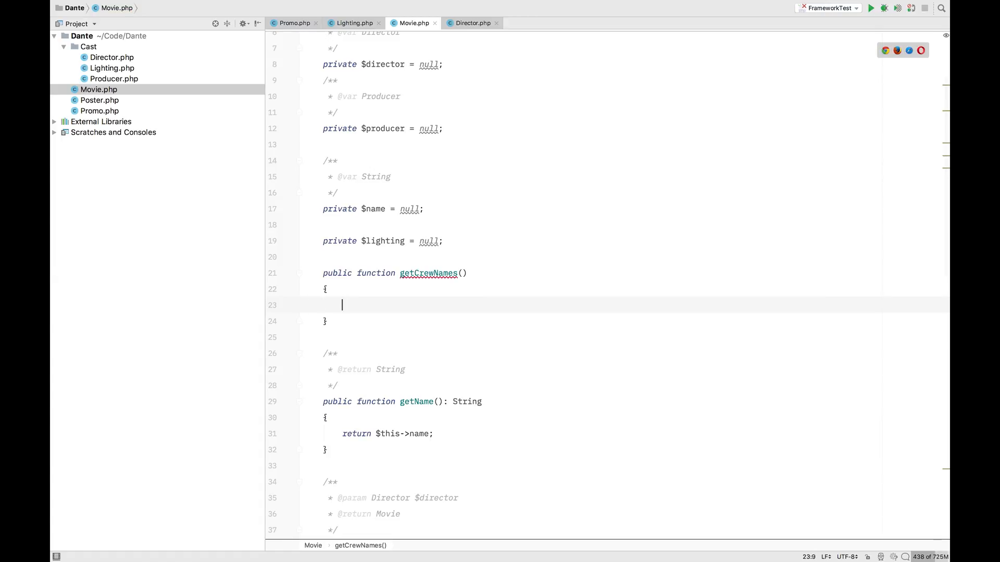
text(re)
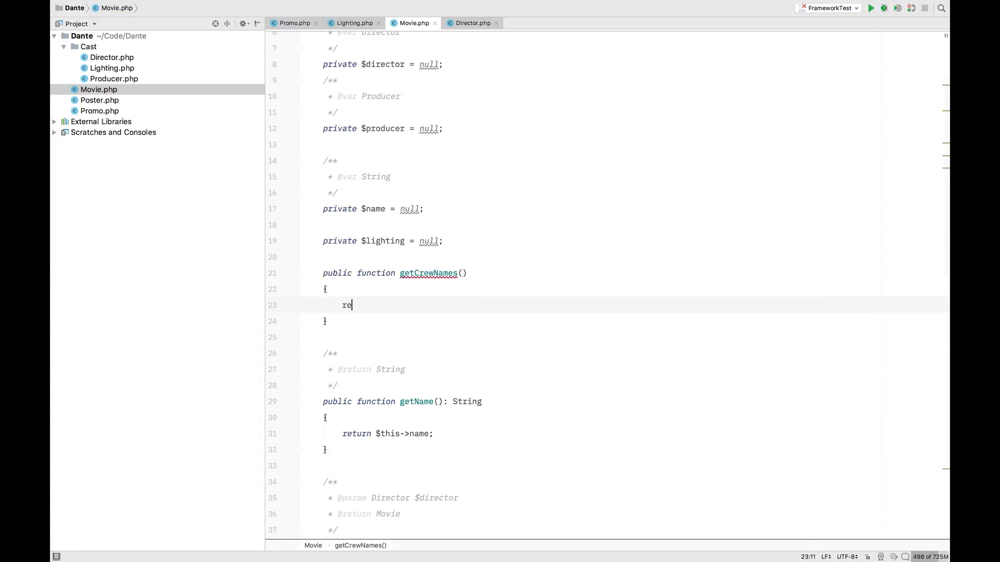
text(turn)
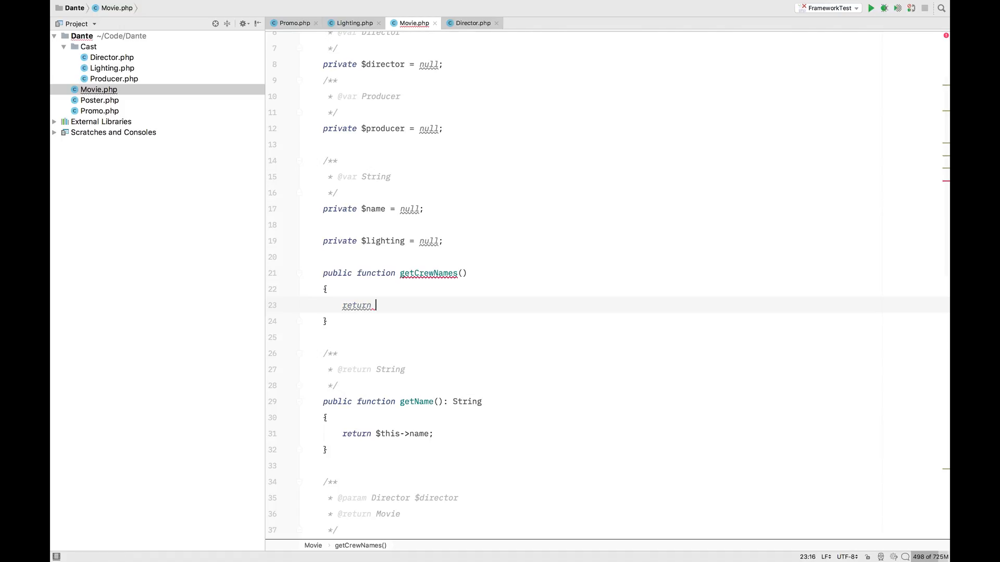
text([])
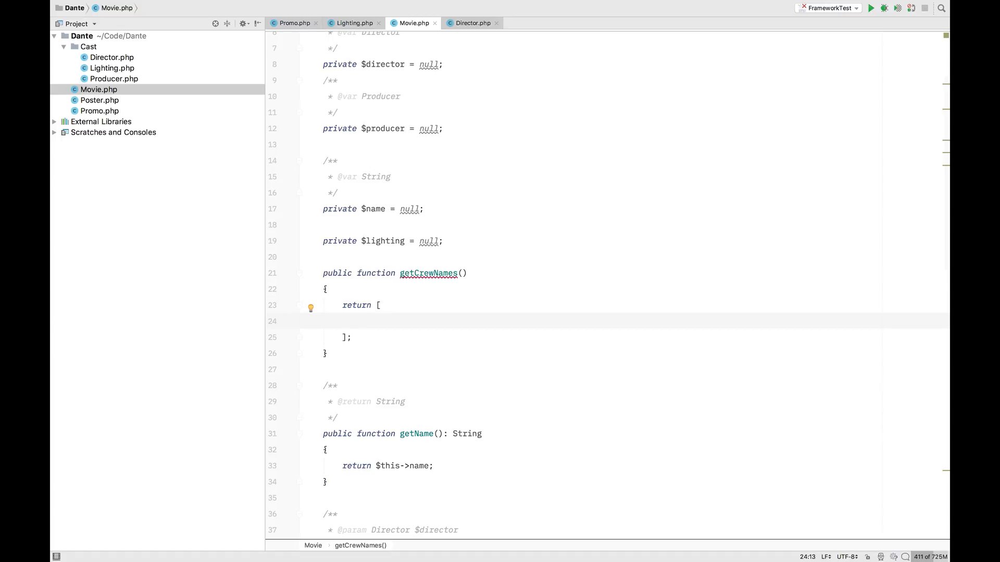
Add 'director' and 'producer' entries mapped to $this->director->getName() and $this->producer->getName().
text('director')
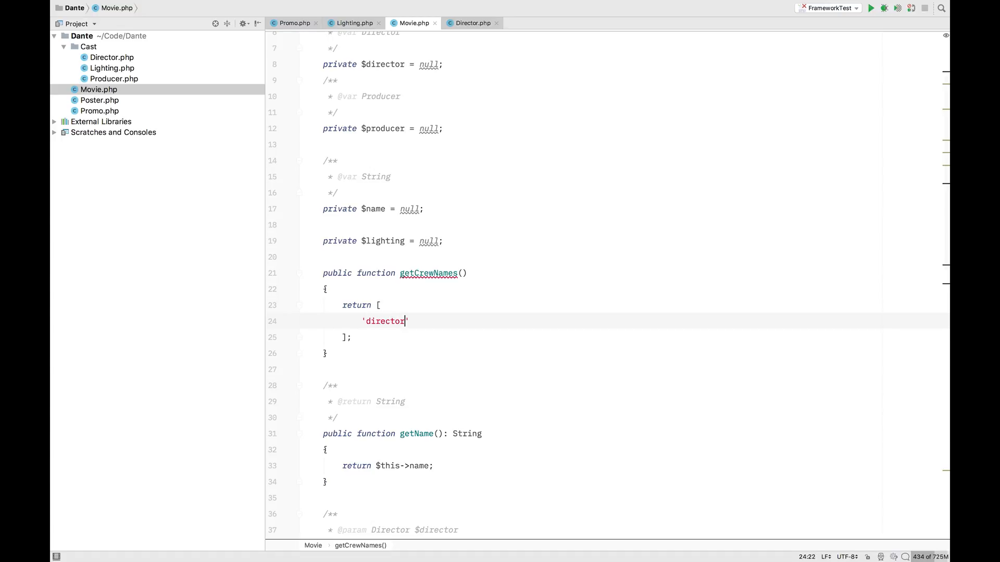
text(=> $)
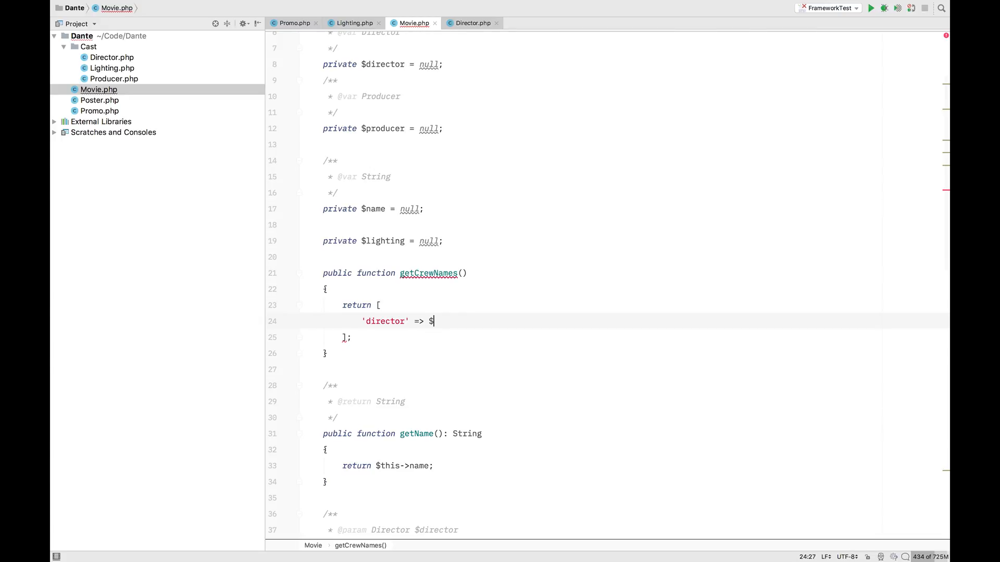
text(this->)
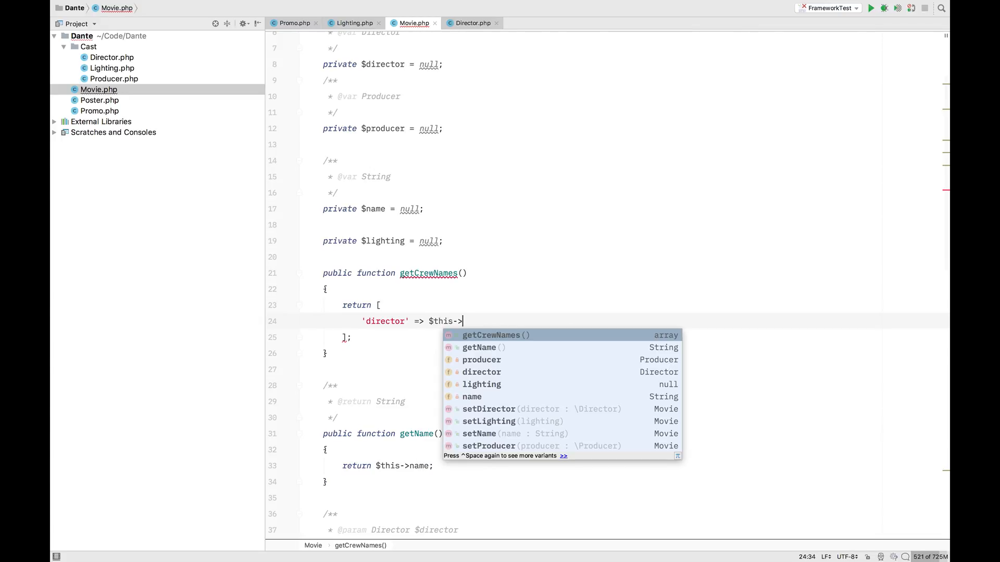
text(director-)
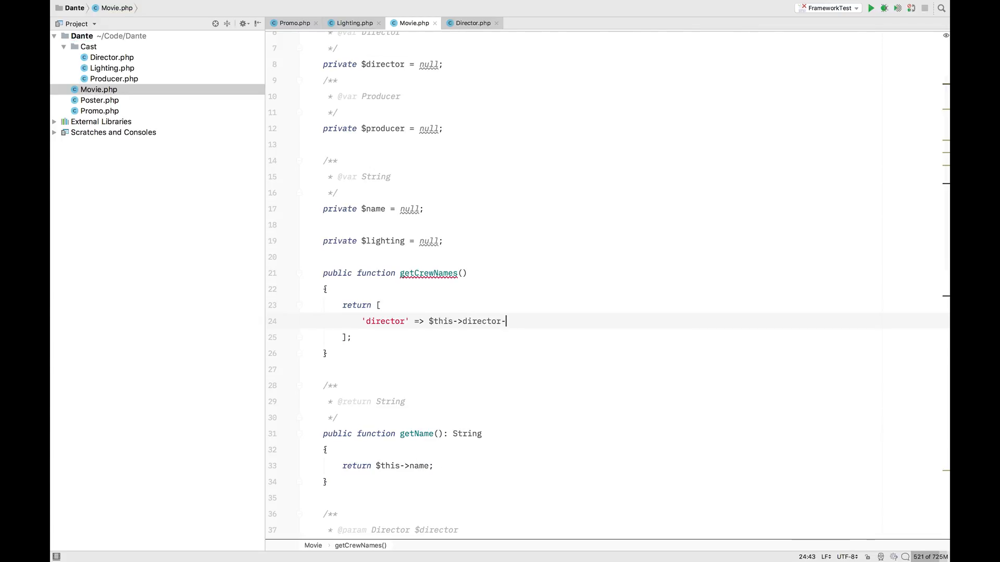
text(getName(),)
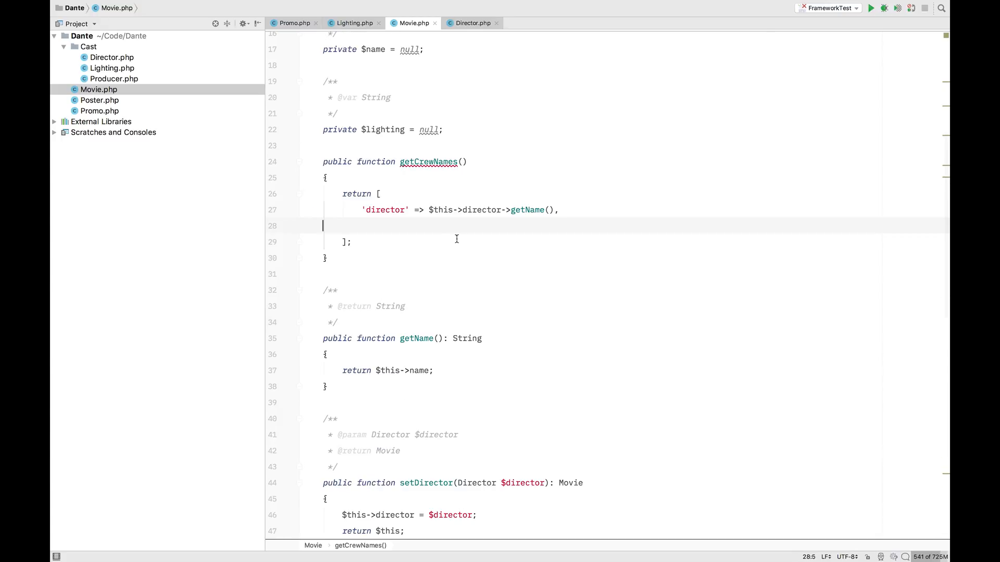
text(')
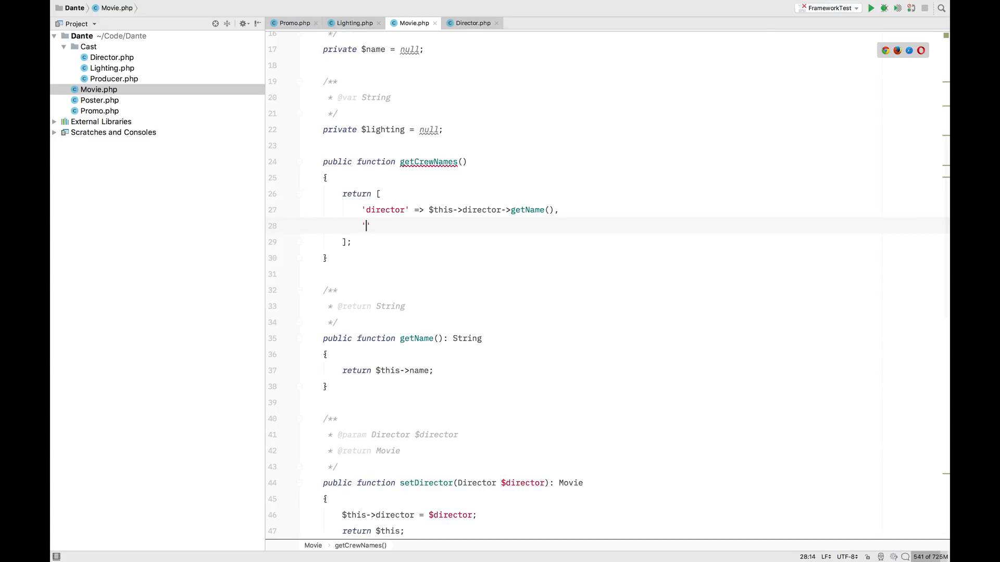
text(produ)
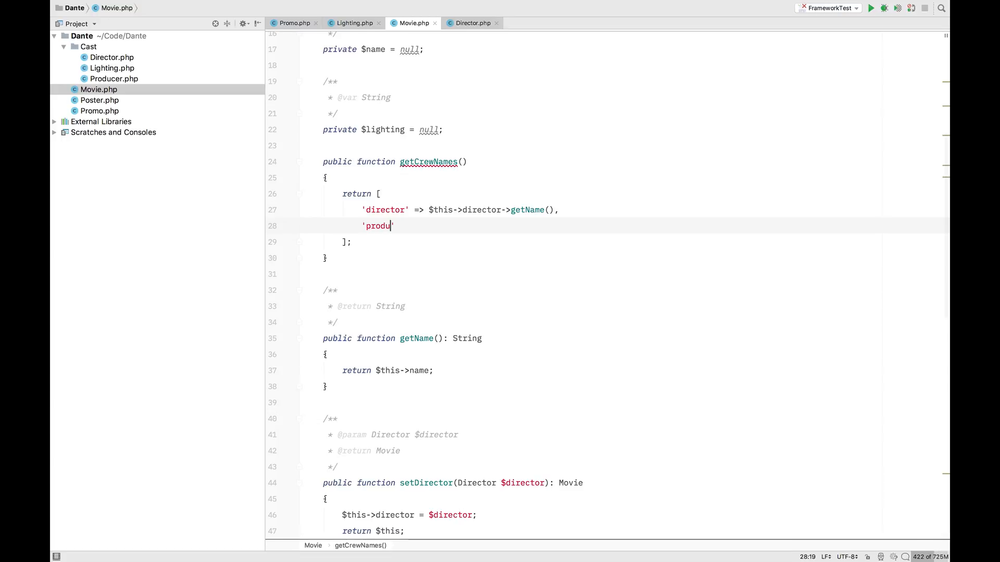
text(cer' =>)
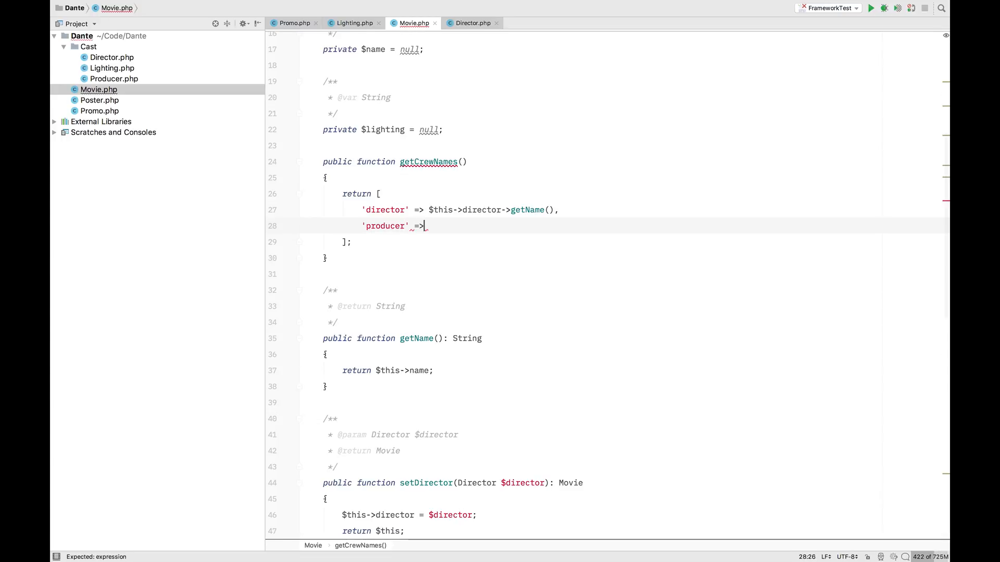
text($this)
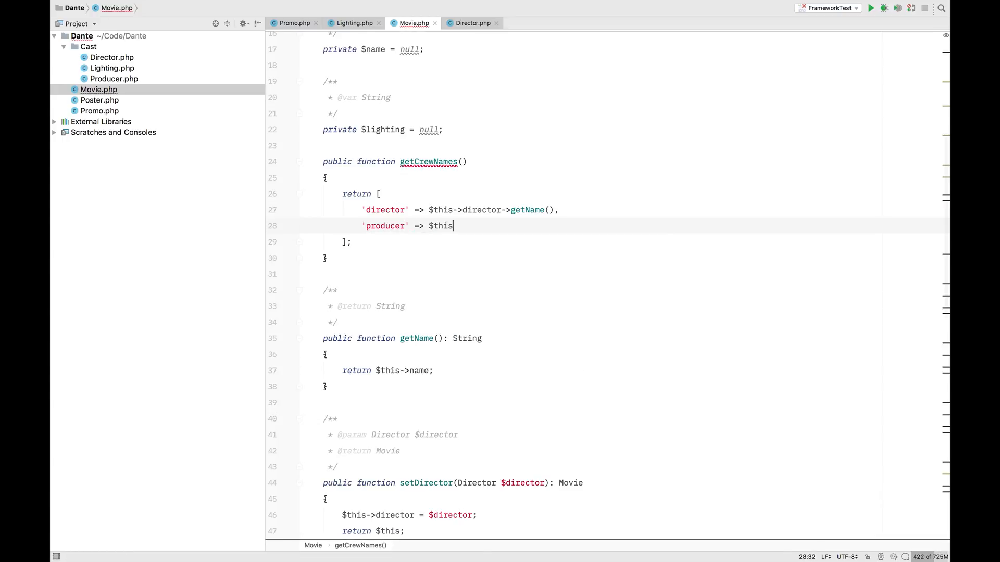
text(->producer)
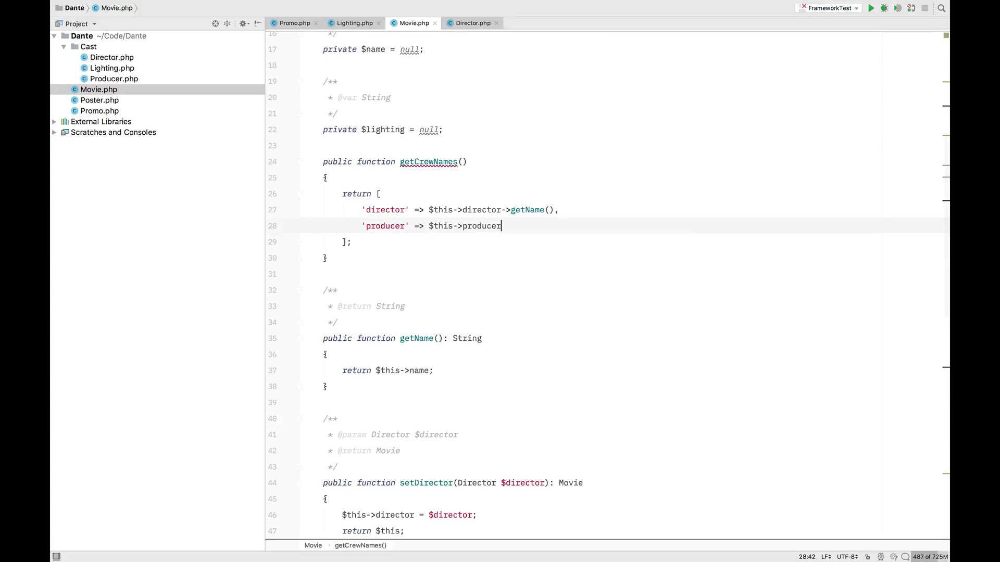
text(->getName(),)
text(')
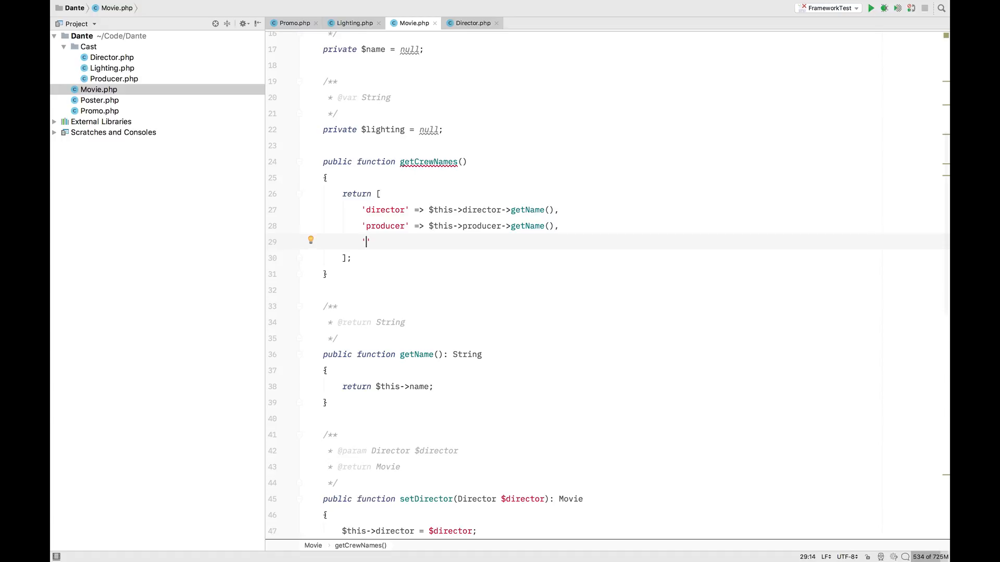
Add 'lighting' => $this->lighting->getName(), and declare getCrewNames(): array.
text(lighte)
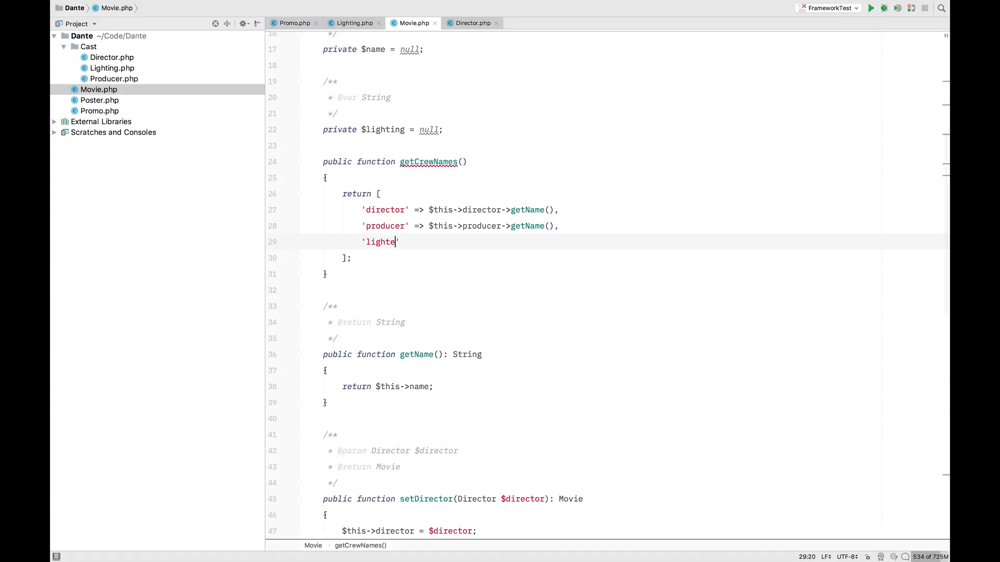
text(ing')
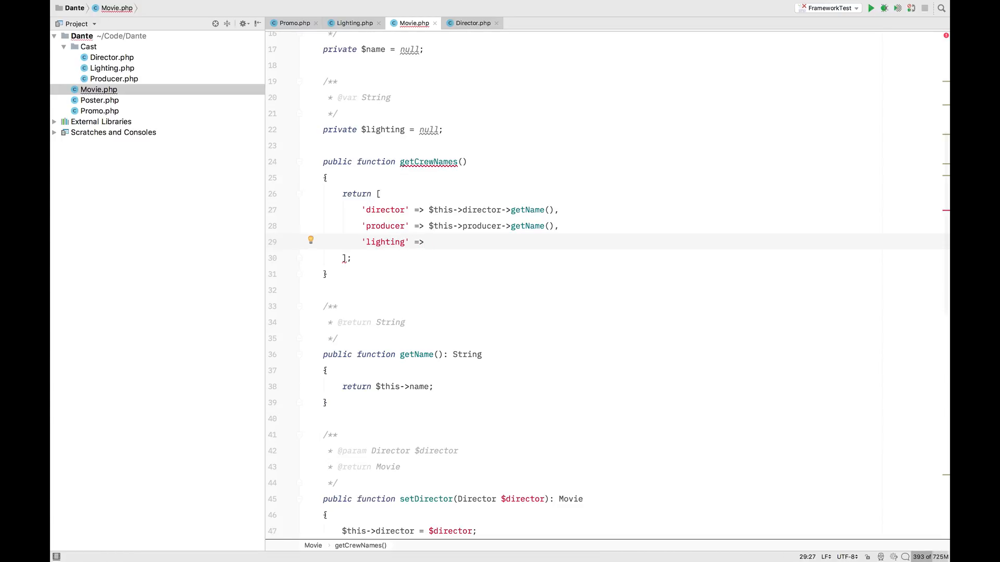
text($this)
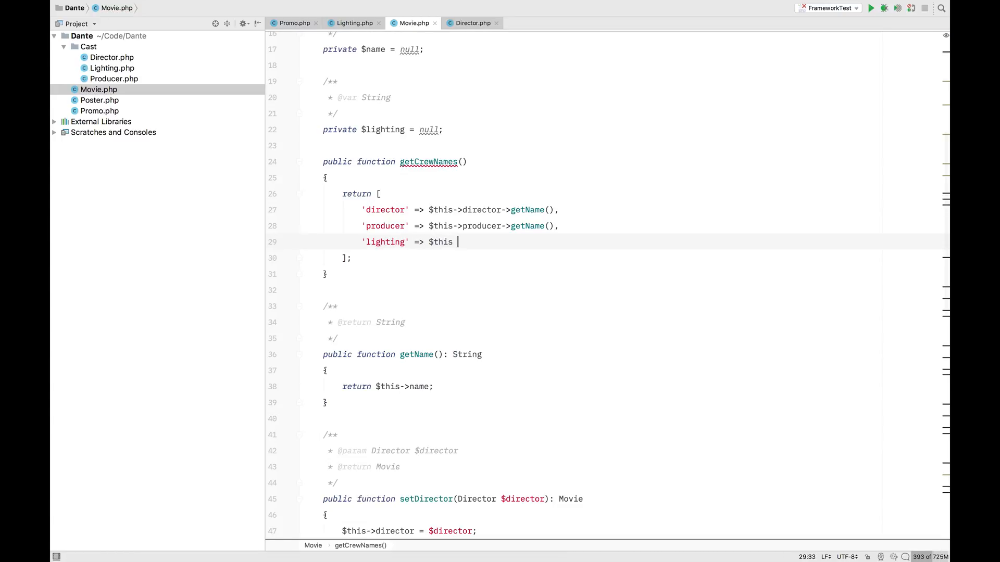
text(->)
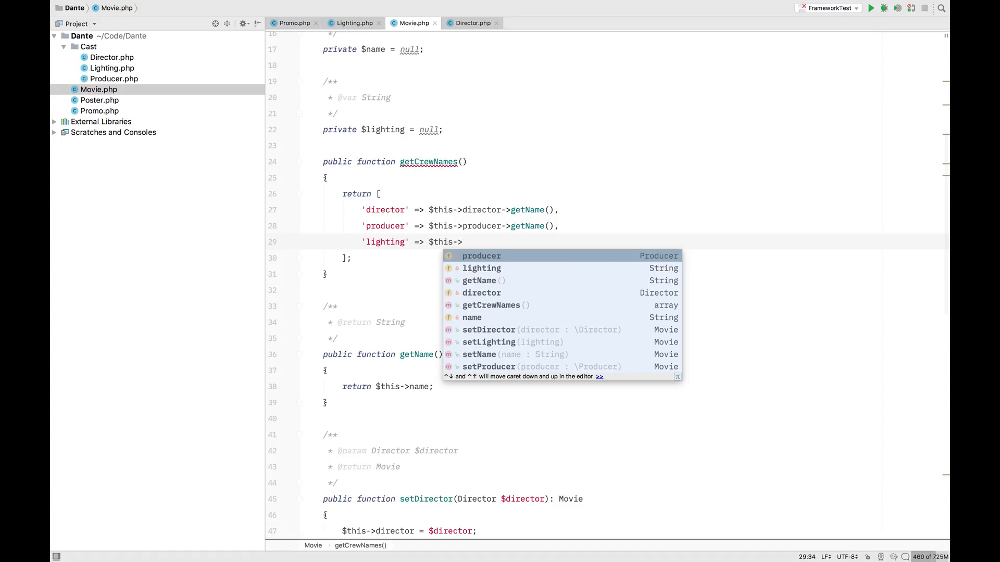
text(lighting->ge)
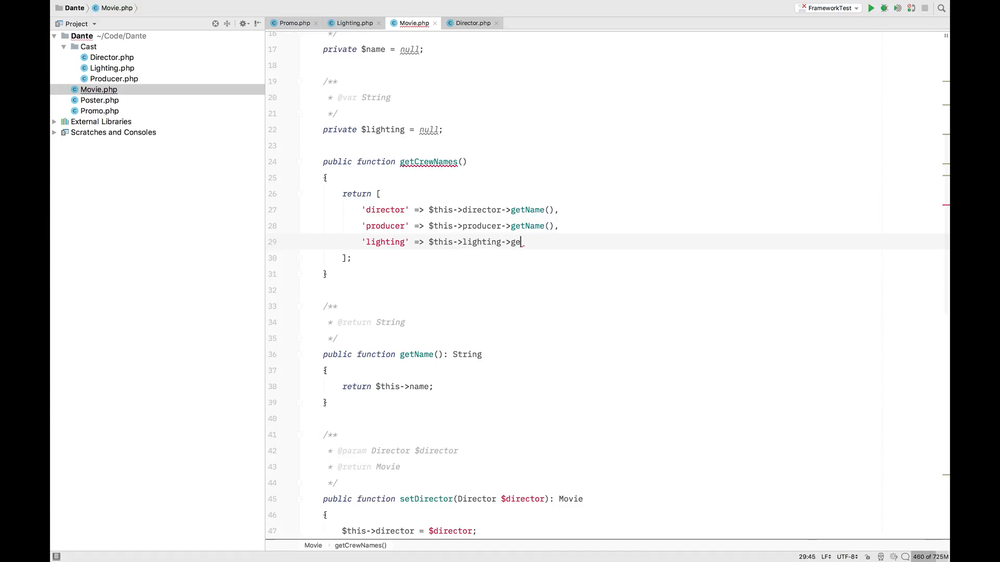
text(tName)
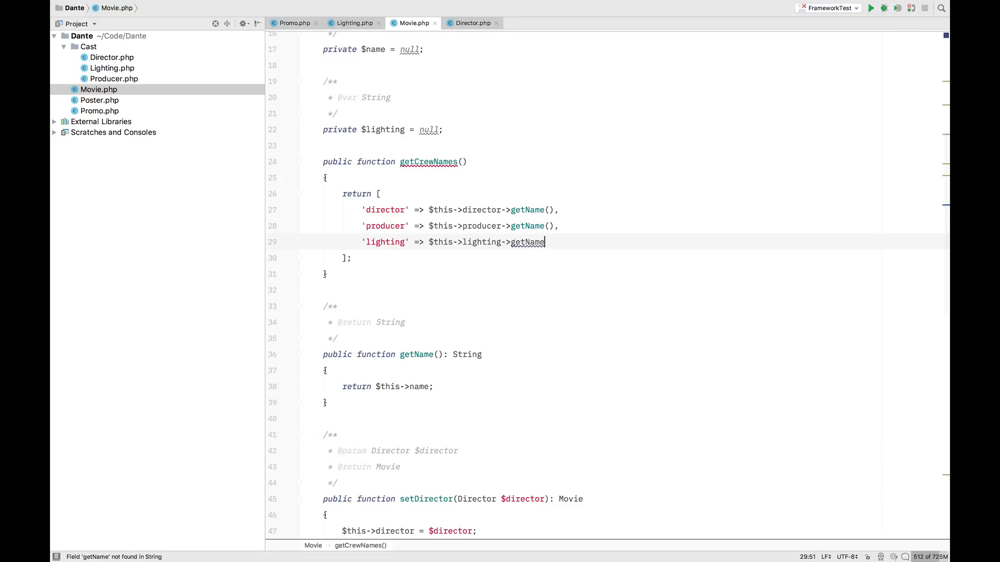
text(())
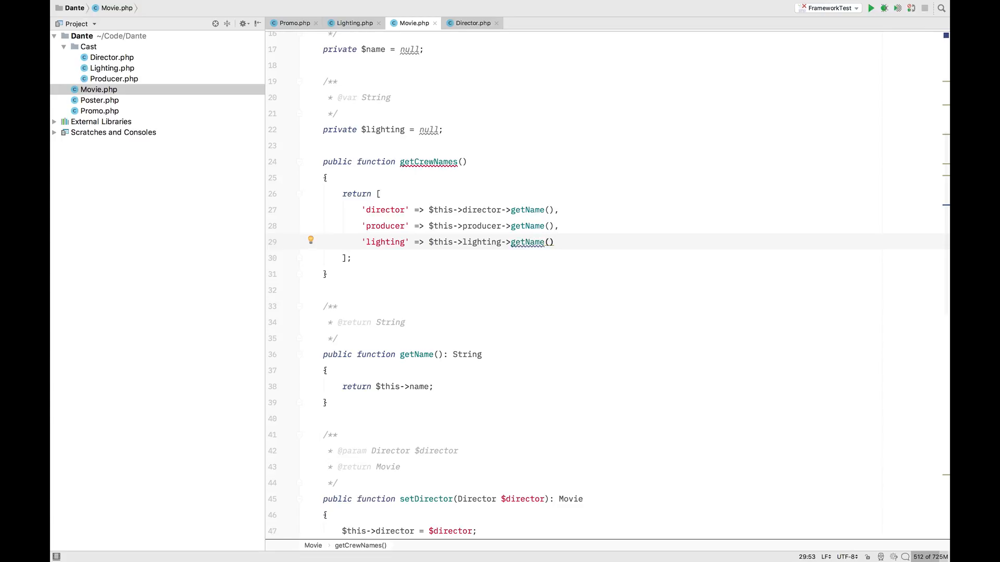
text(,)
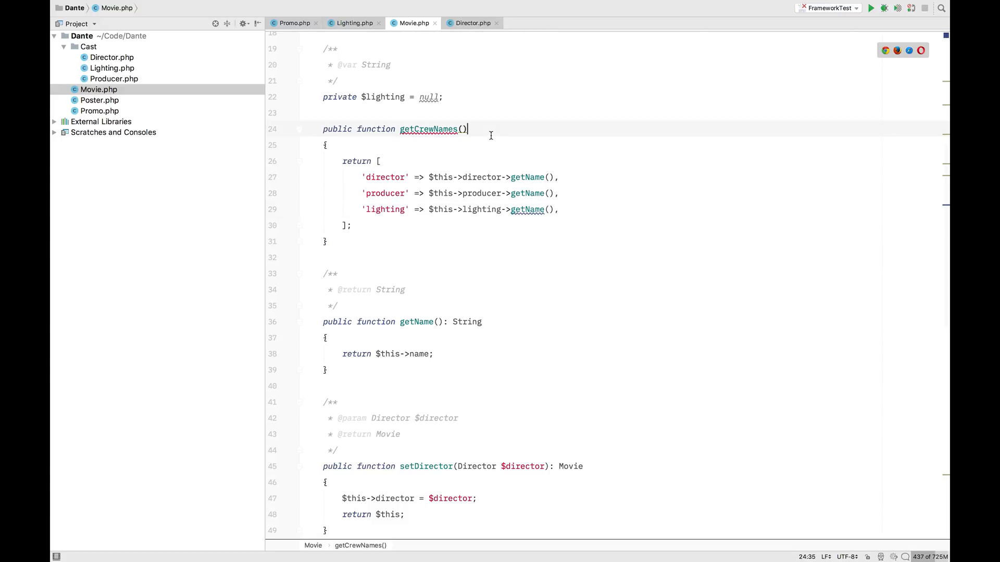
text(: array)
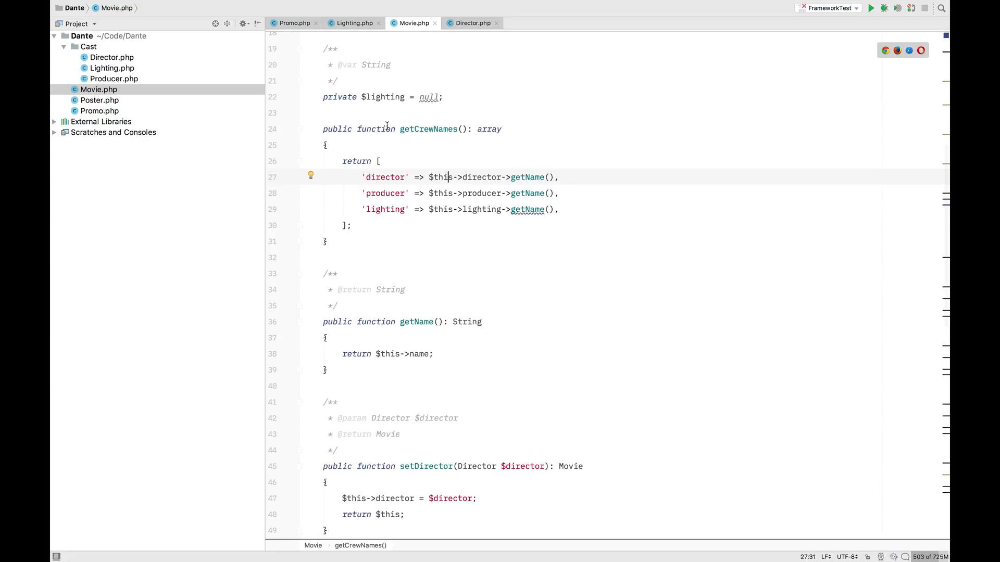
click(290, 23)
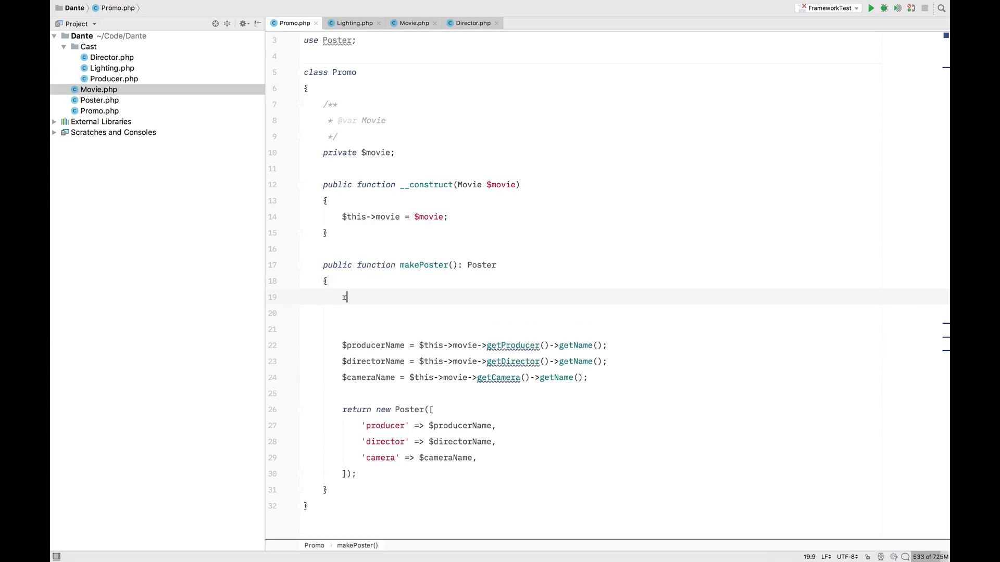
Write return new Poster($this->movie->getCrewNames()); as makePoster's first line.
text(return new)
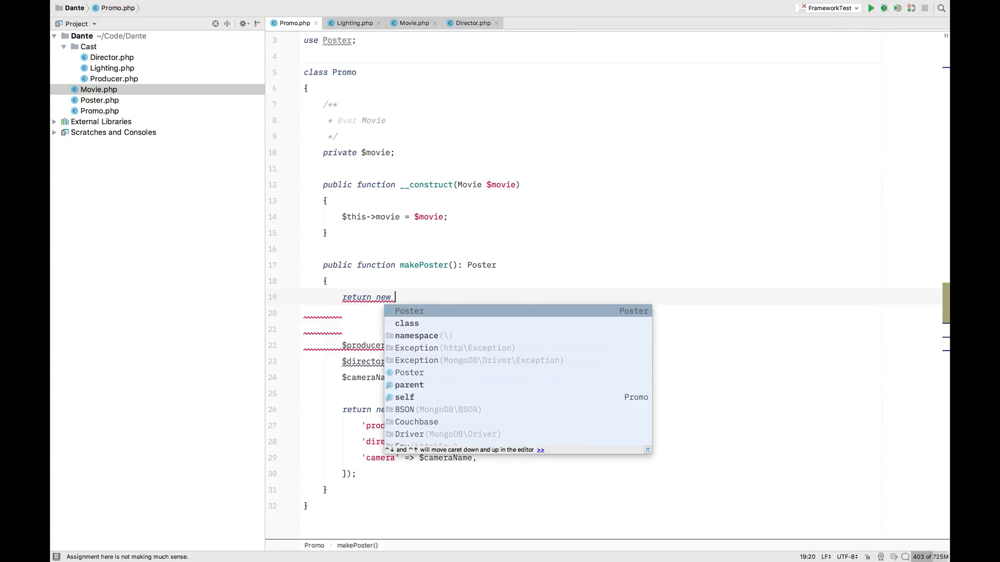
text(Poser)
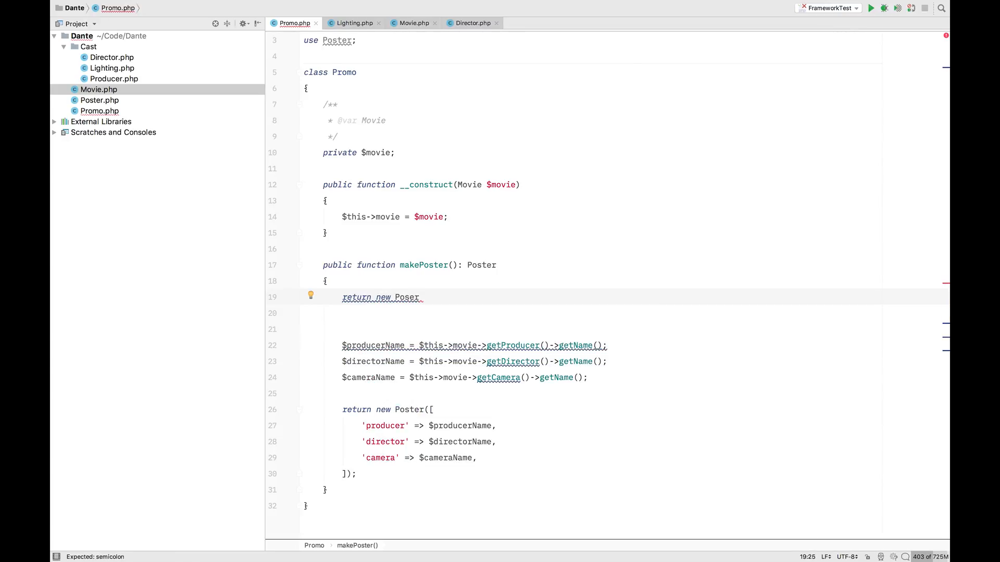
text(())
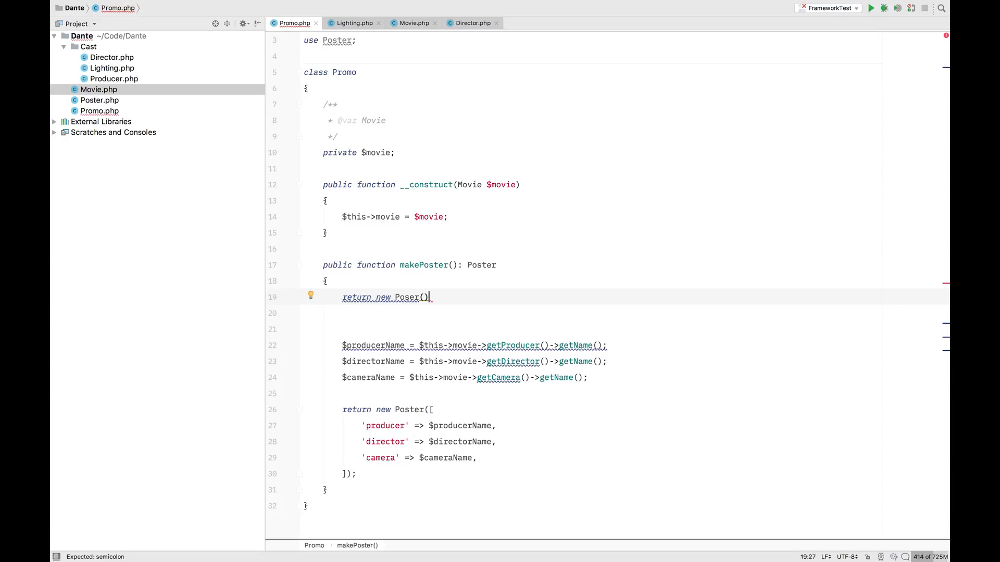
text($)
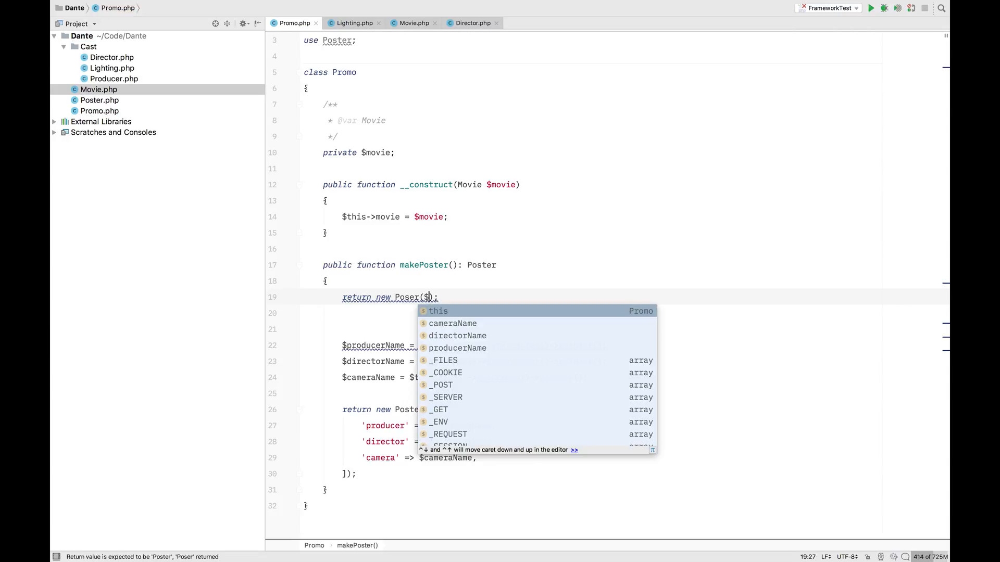
text(this->)
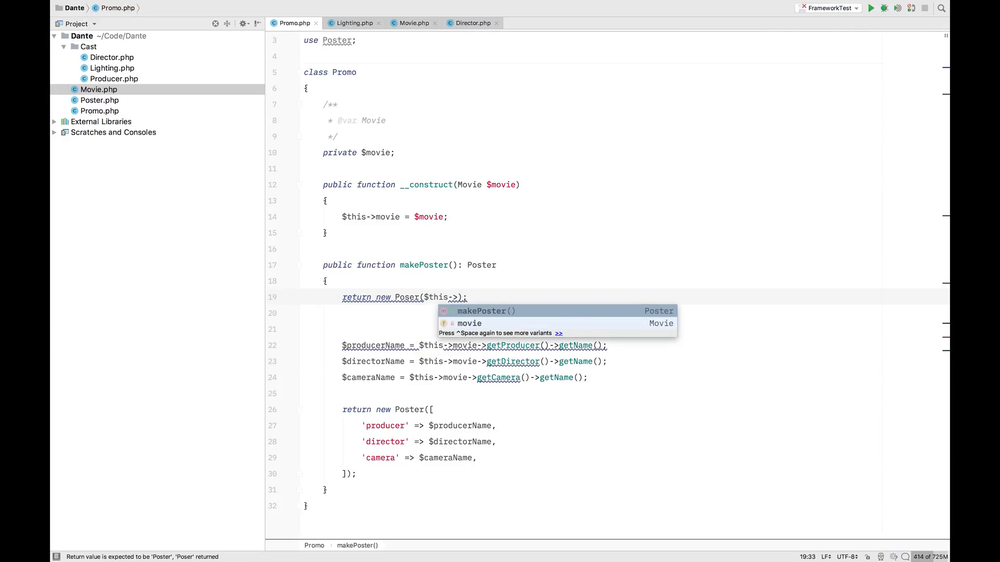
text(movie->getCrewNames()
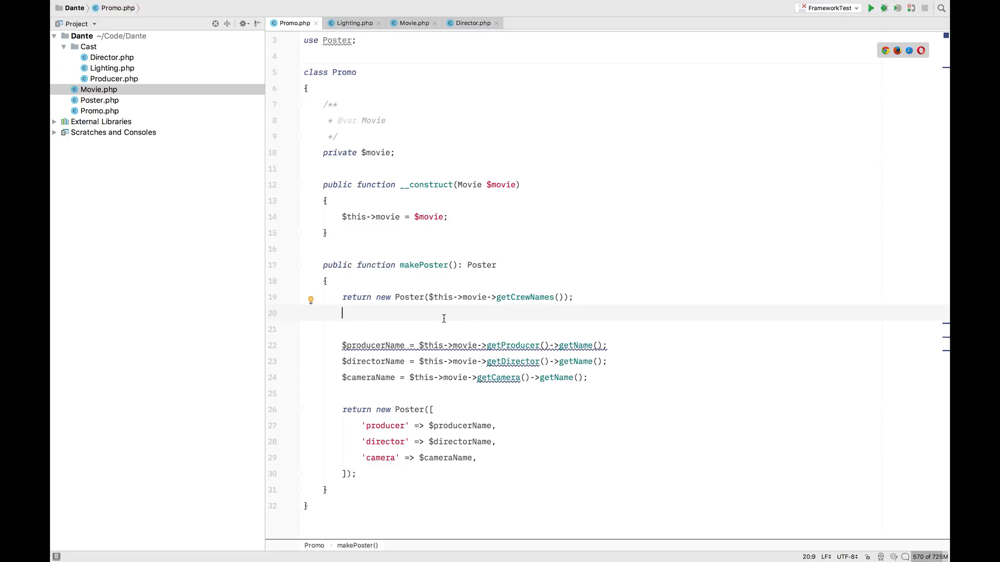
mouse_move(411, 317)
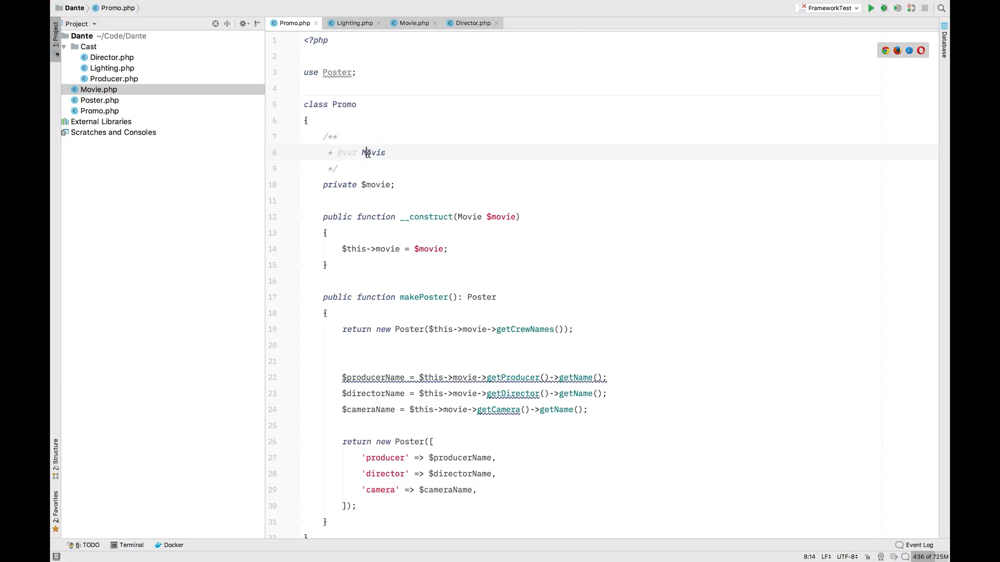
In Movie's getCrewNames array, add a fourth entry 'camera' => 'Julie',.
click(410, 23)
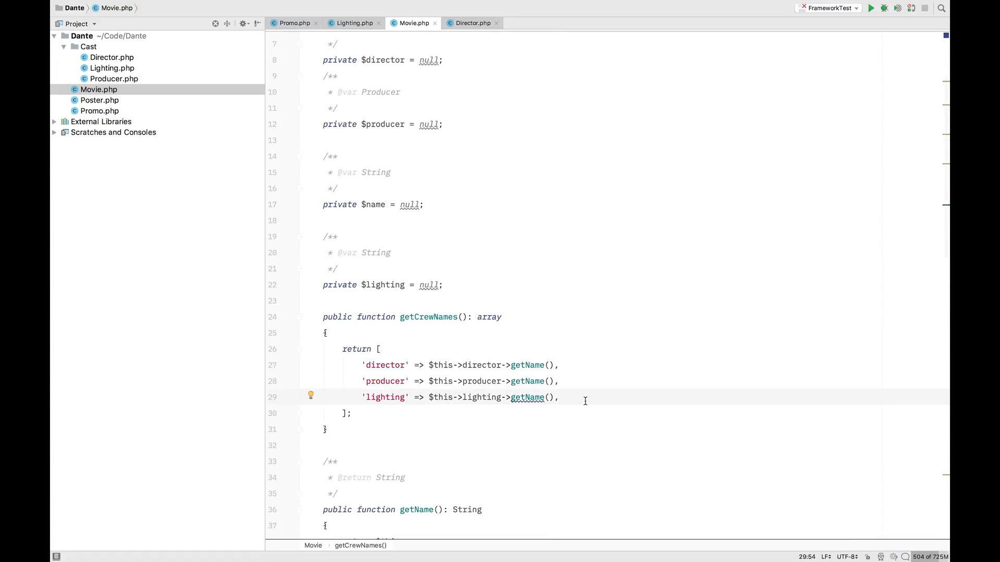
key(enter)
text('camer)
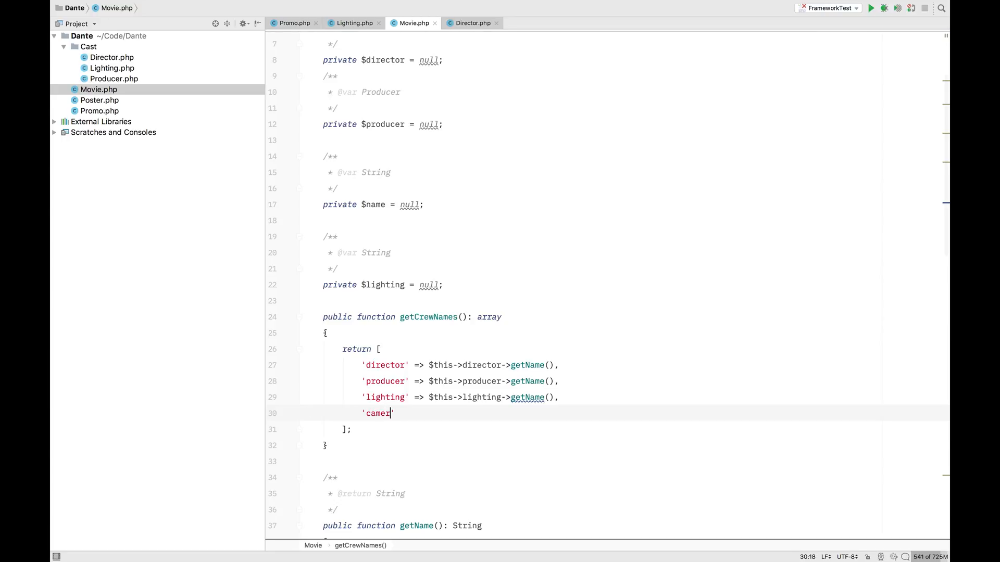
text(a' =>)
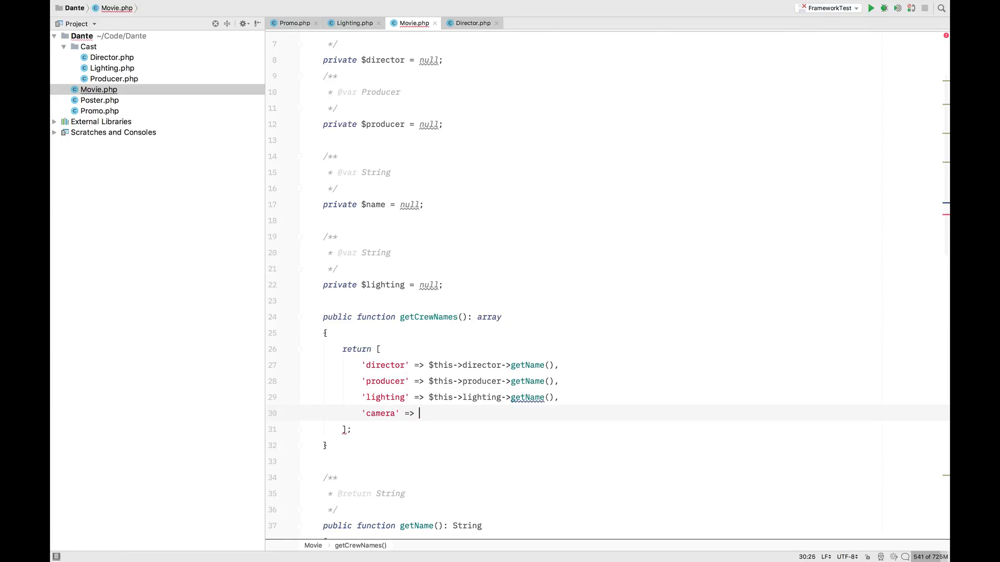
text($this)
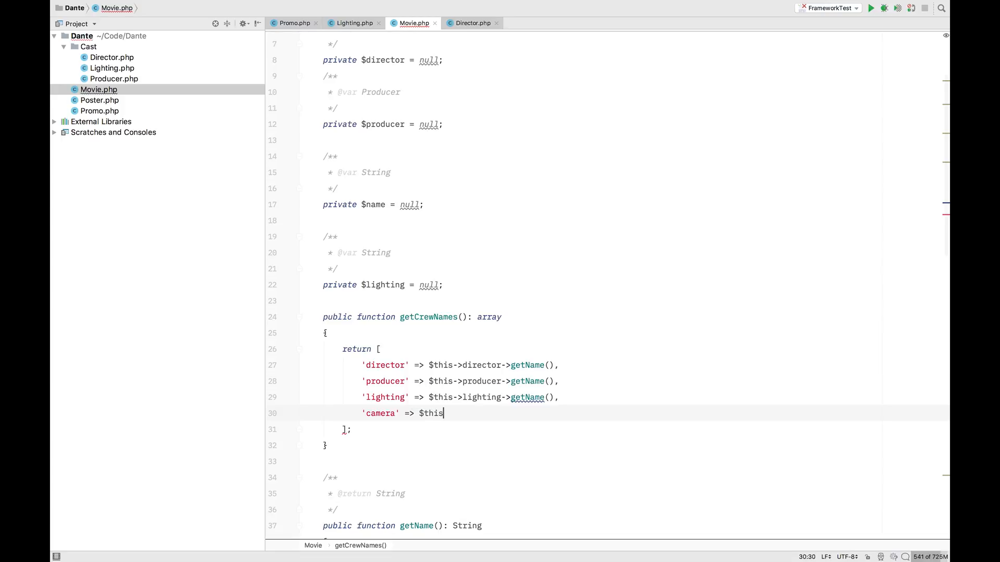
text(->ca)
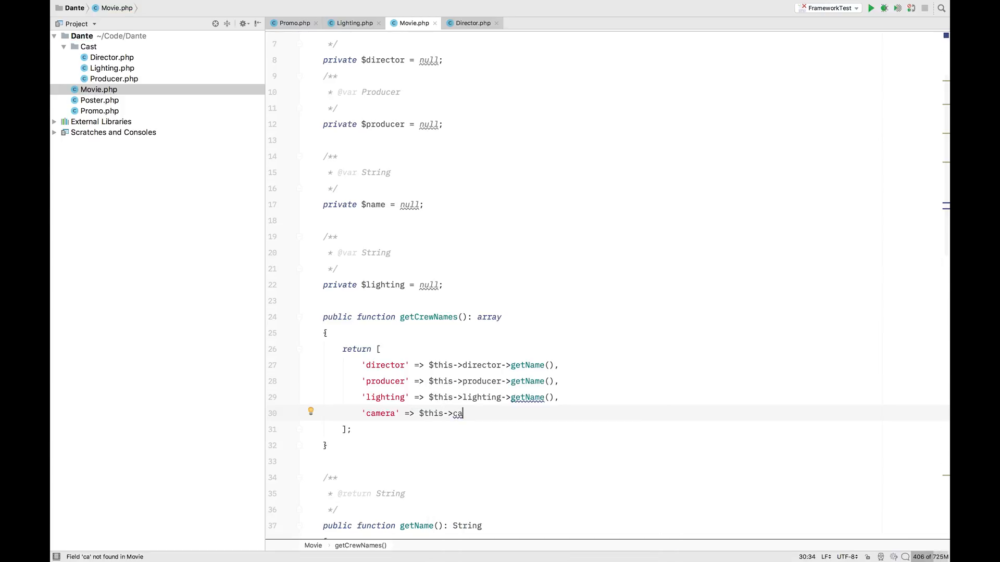
key(Backspace)
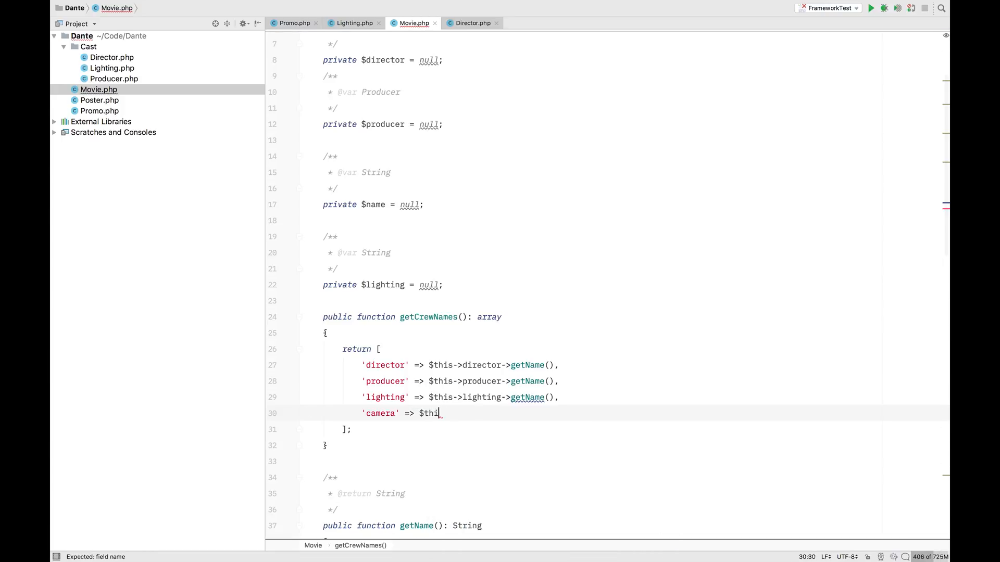
text('ku)
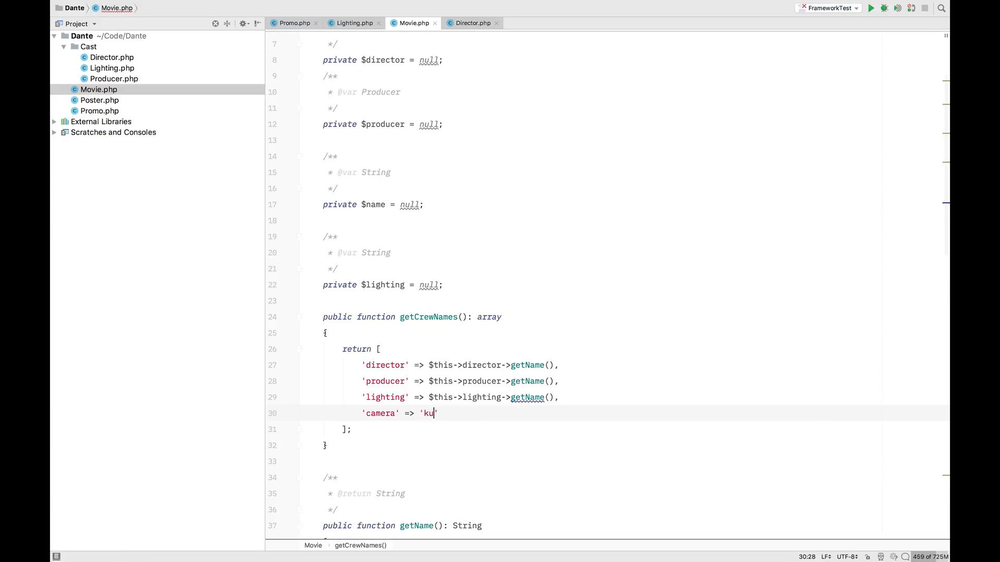
key(BackSpace)
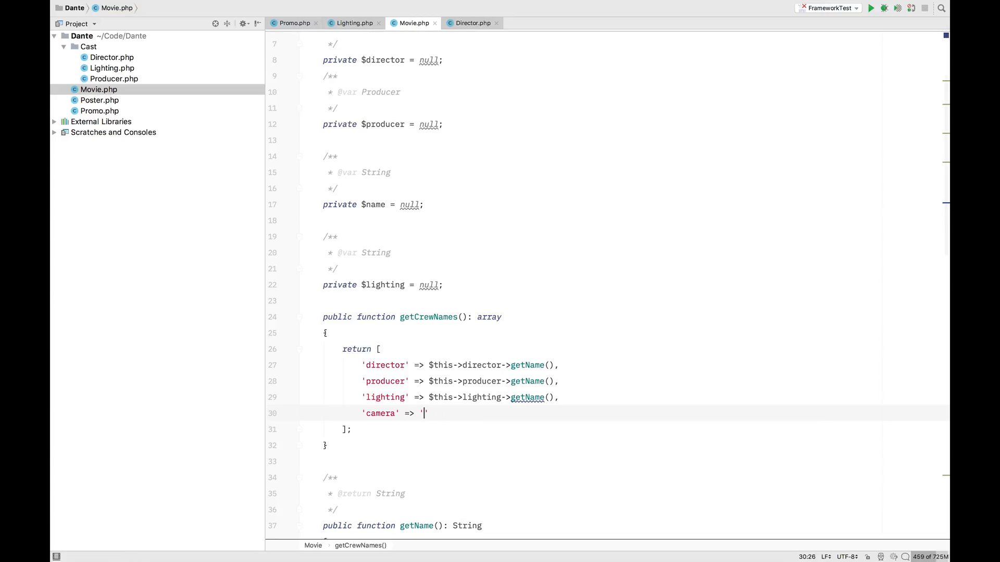
text(Julie)
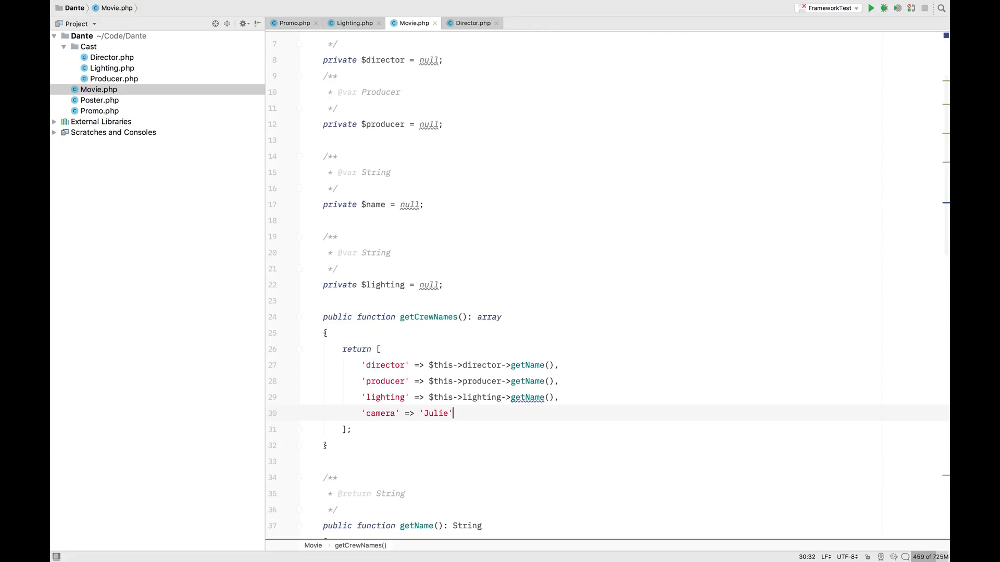
text(,)
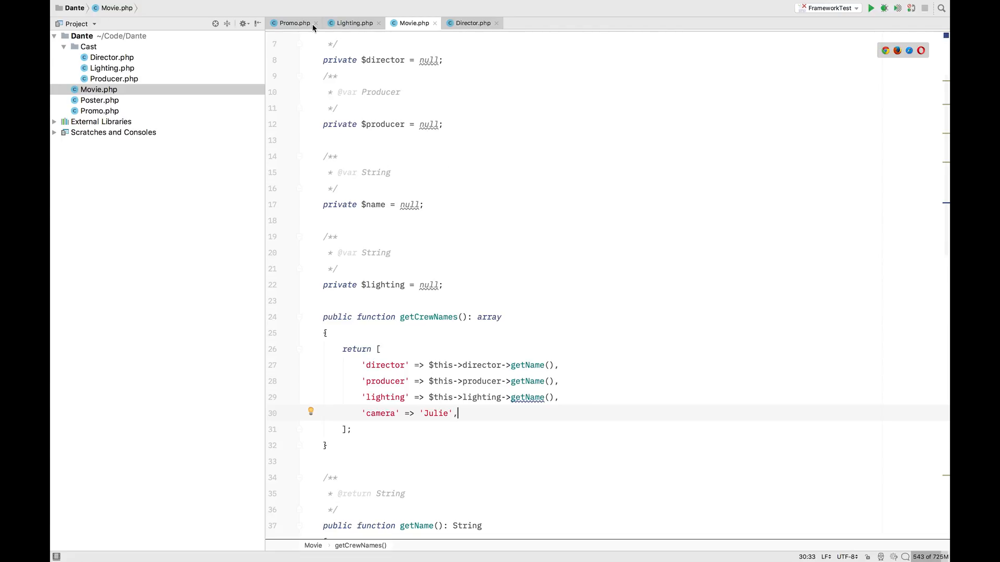
Review Promo's makePoster, comparing the new getCrewNames() return with the old lookup lines below.
click(292, 23)
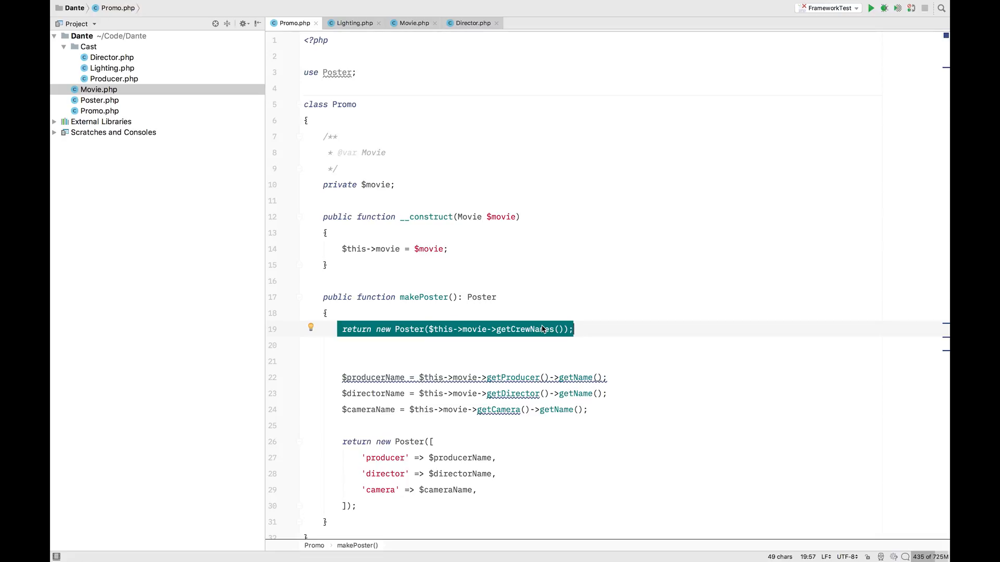
click(325, 313)
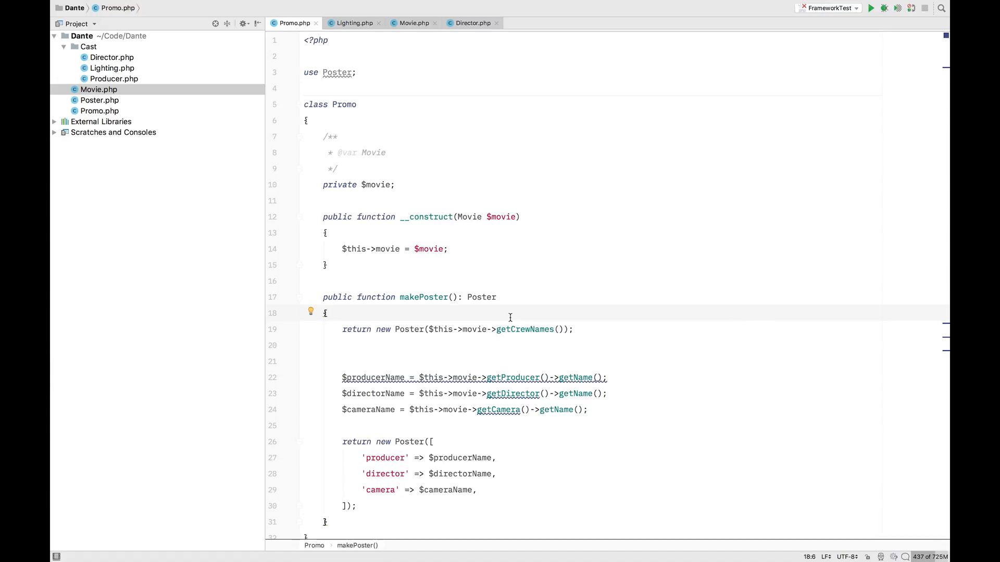
scroll(down, 3)
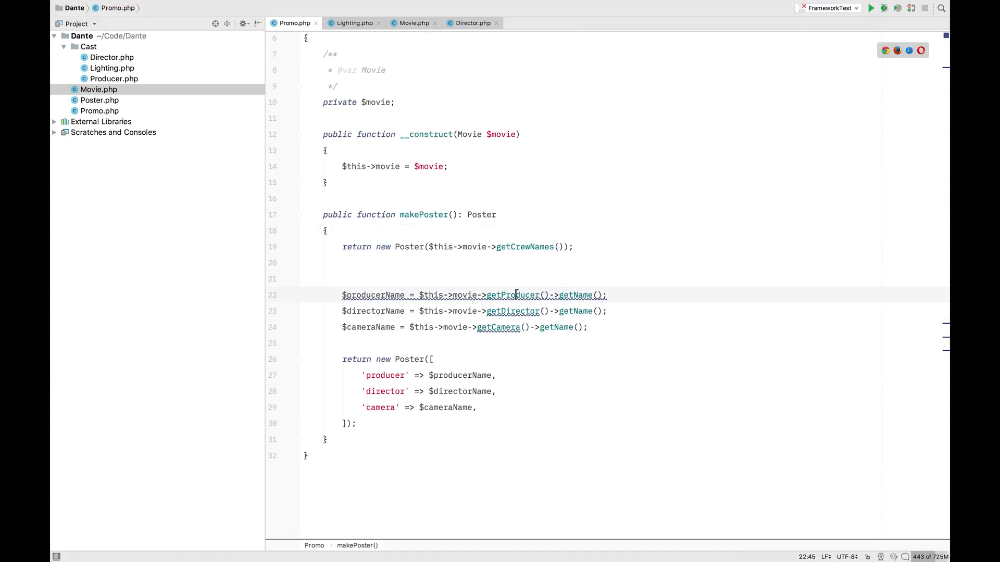
click(506, 327)
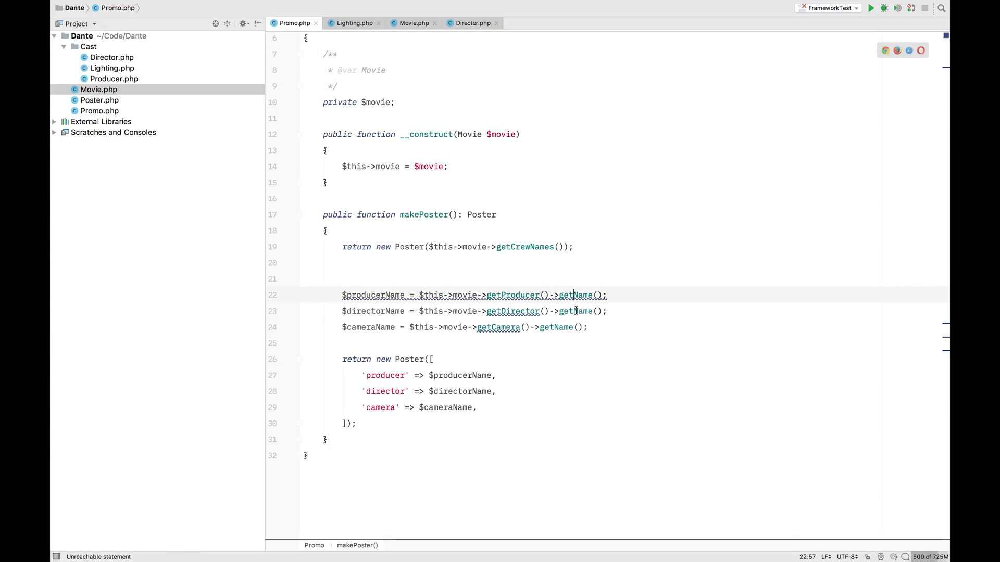
click(506, 327)
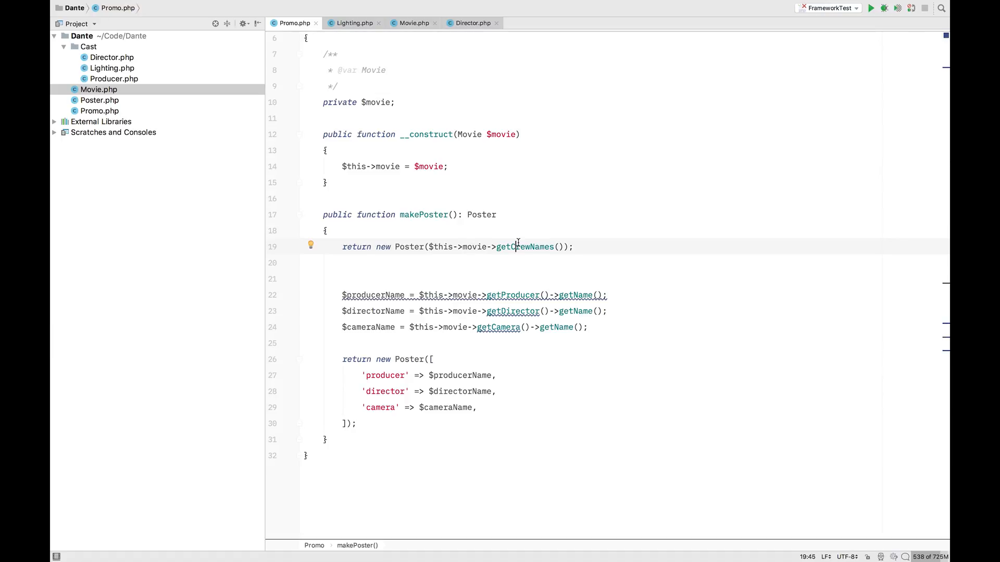
mouse_move(406, 425)
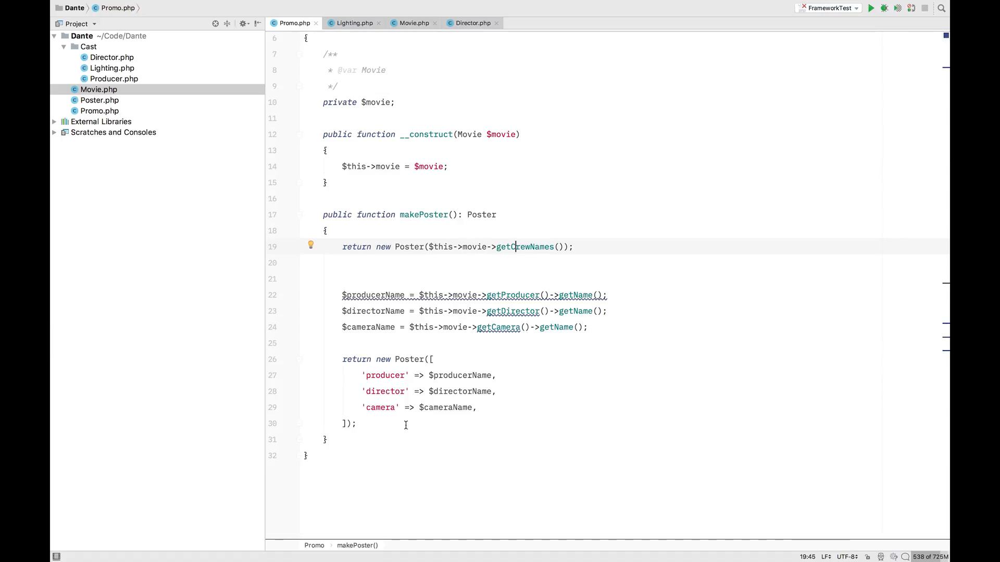